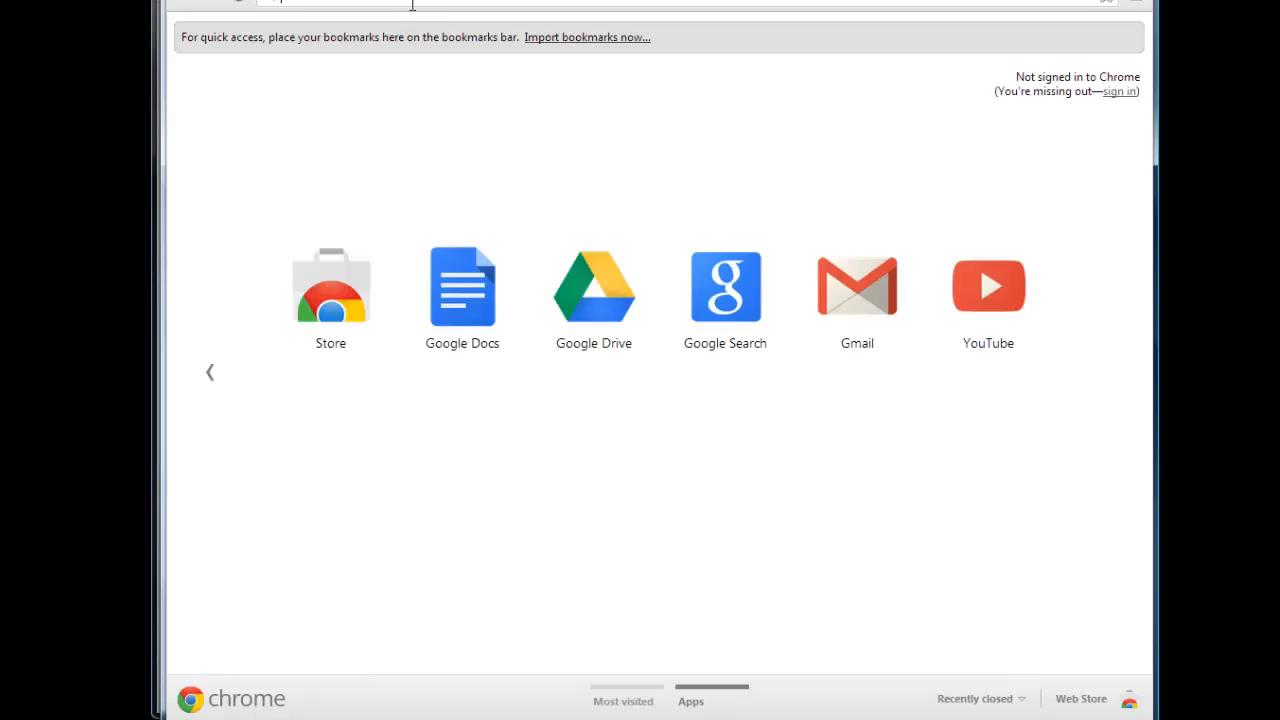
Navigate Chrome to the opcsystems web HMI site with the two-tank transfer demo
type("www.op")
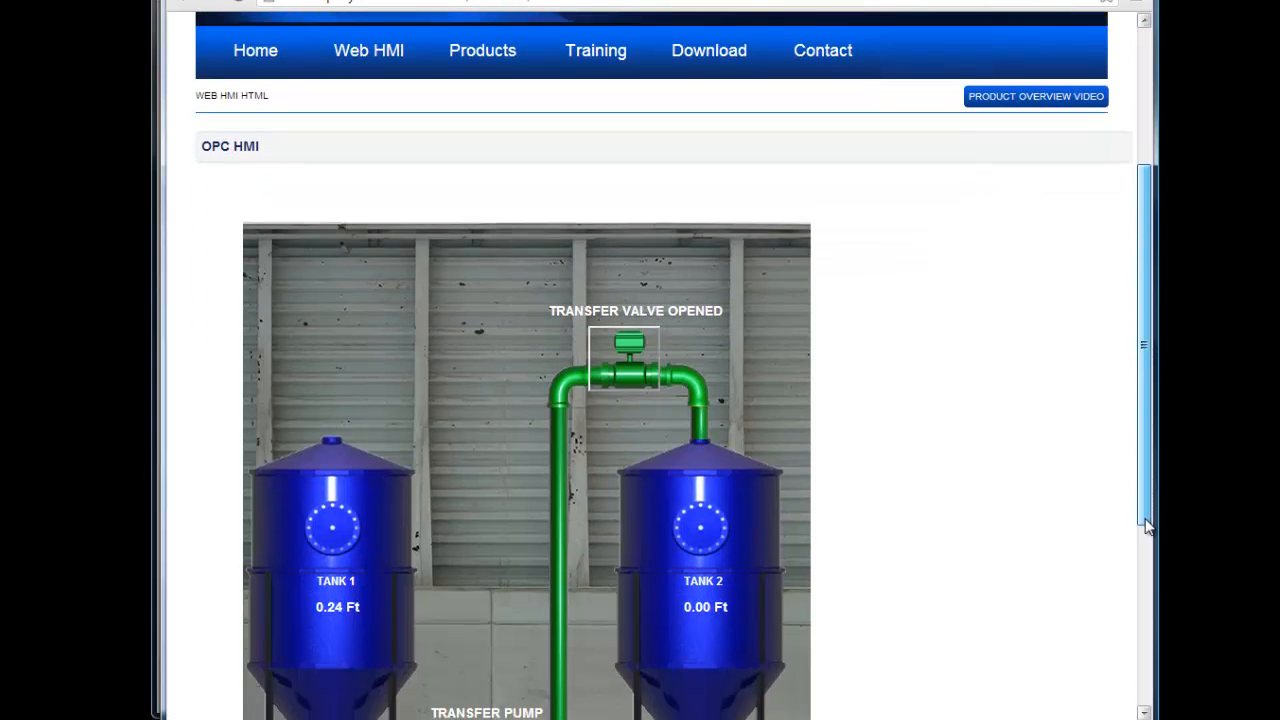
Scroll the tank page to watch the pump fill both tanks, then return to the overview
scroll("down", 3)
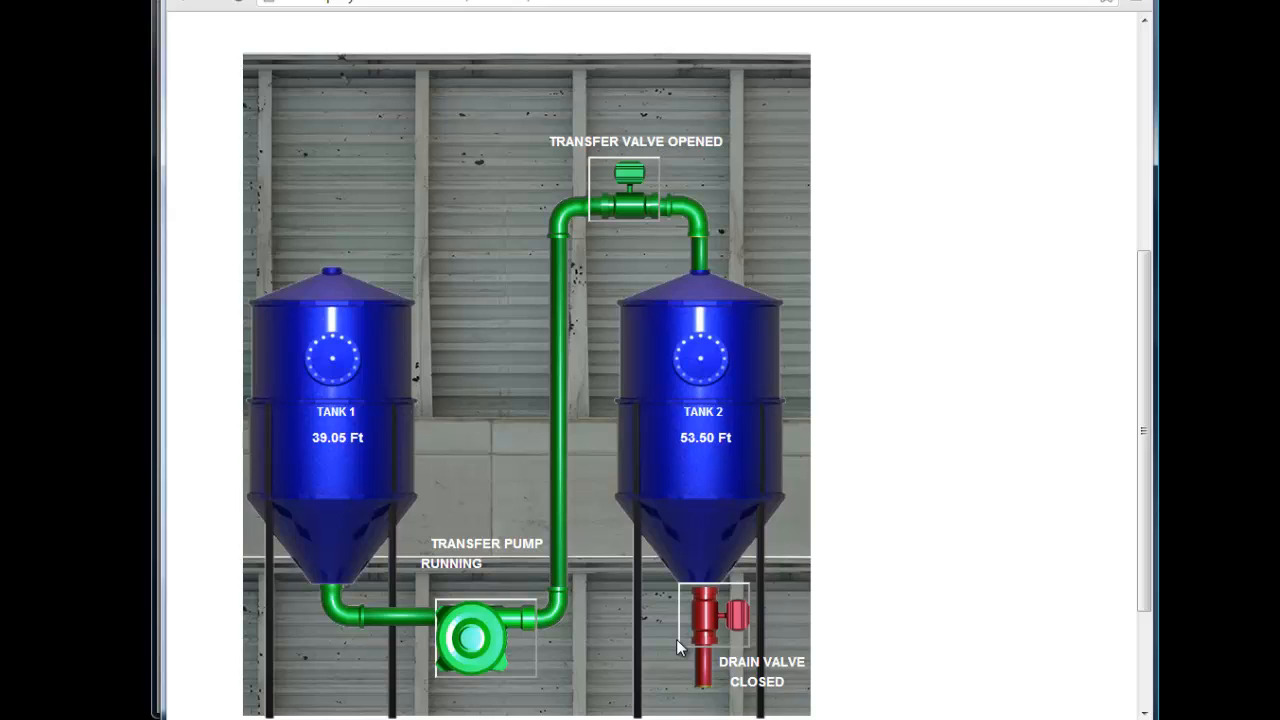
scroll("up", 3)
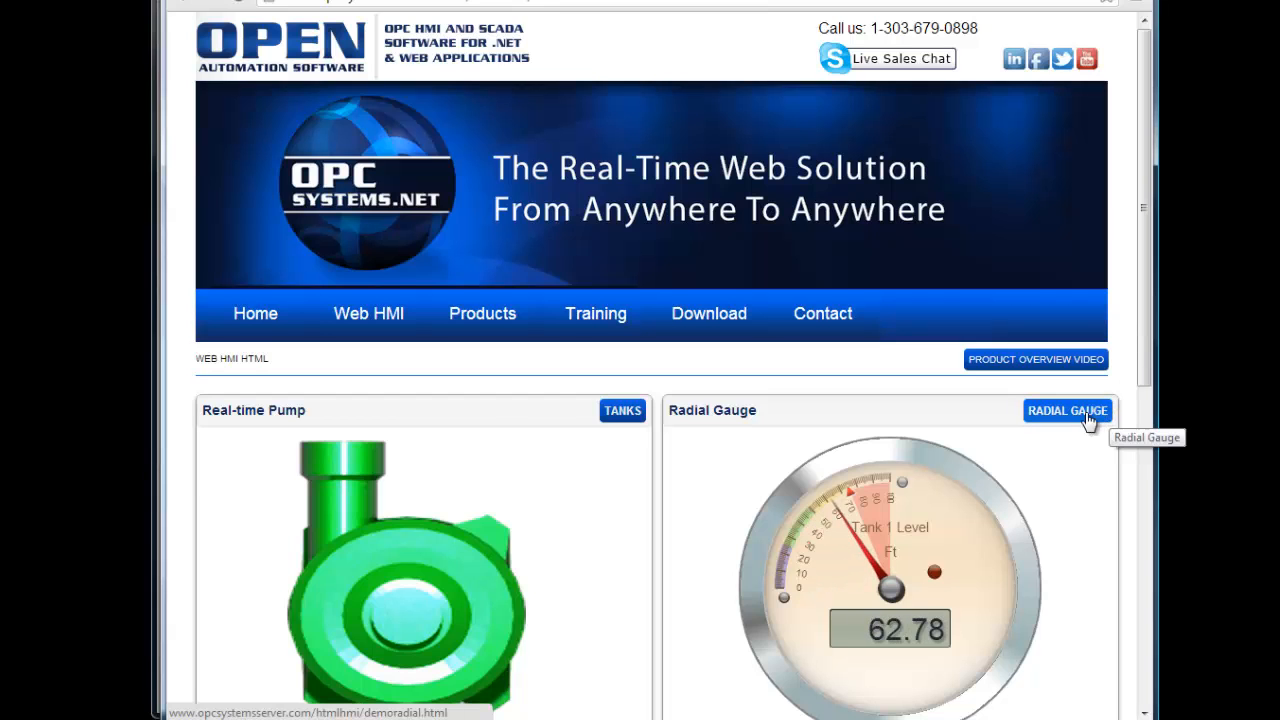
left_click(1068, 410)
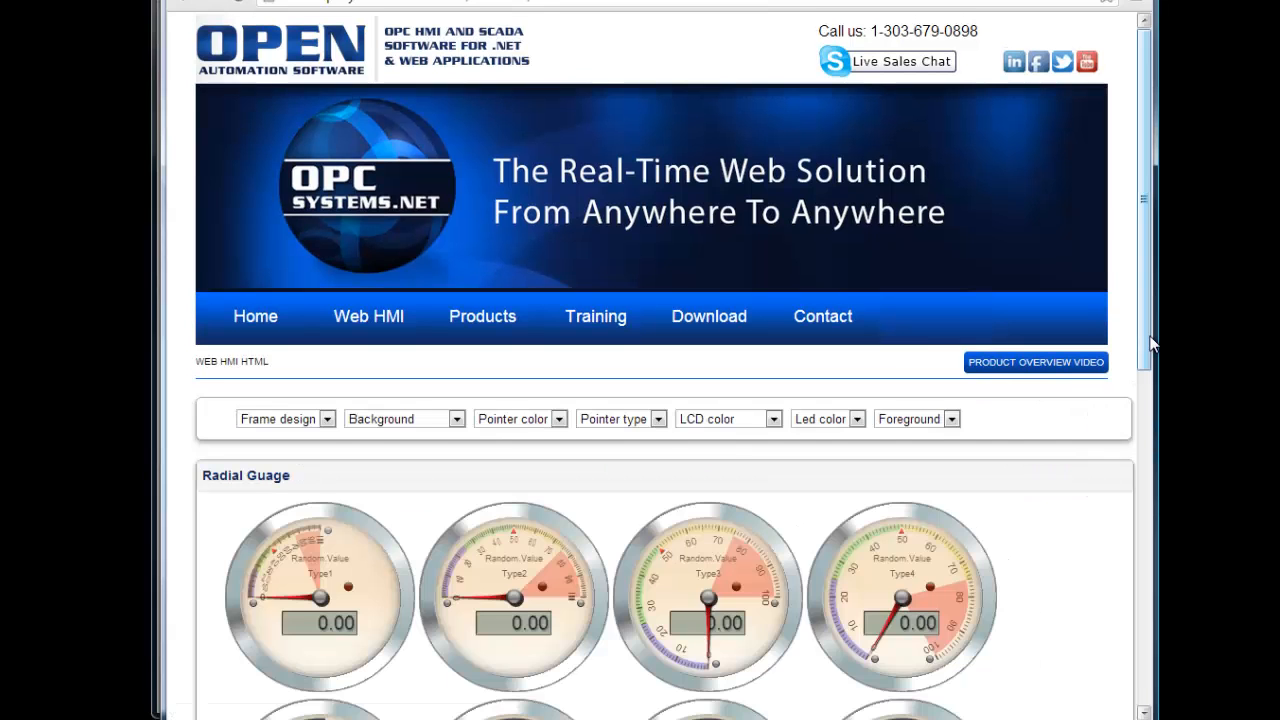
scroll("down", 3)
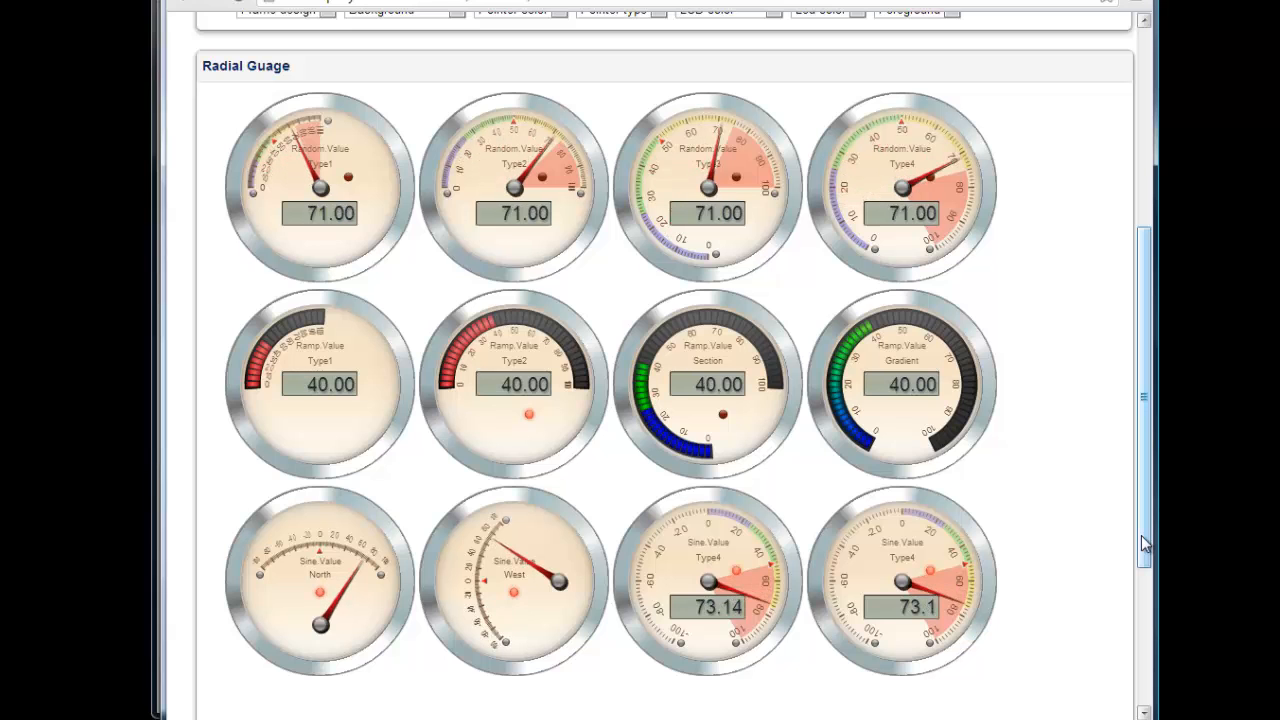
scroll("up", 3)
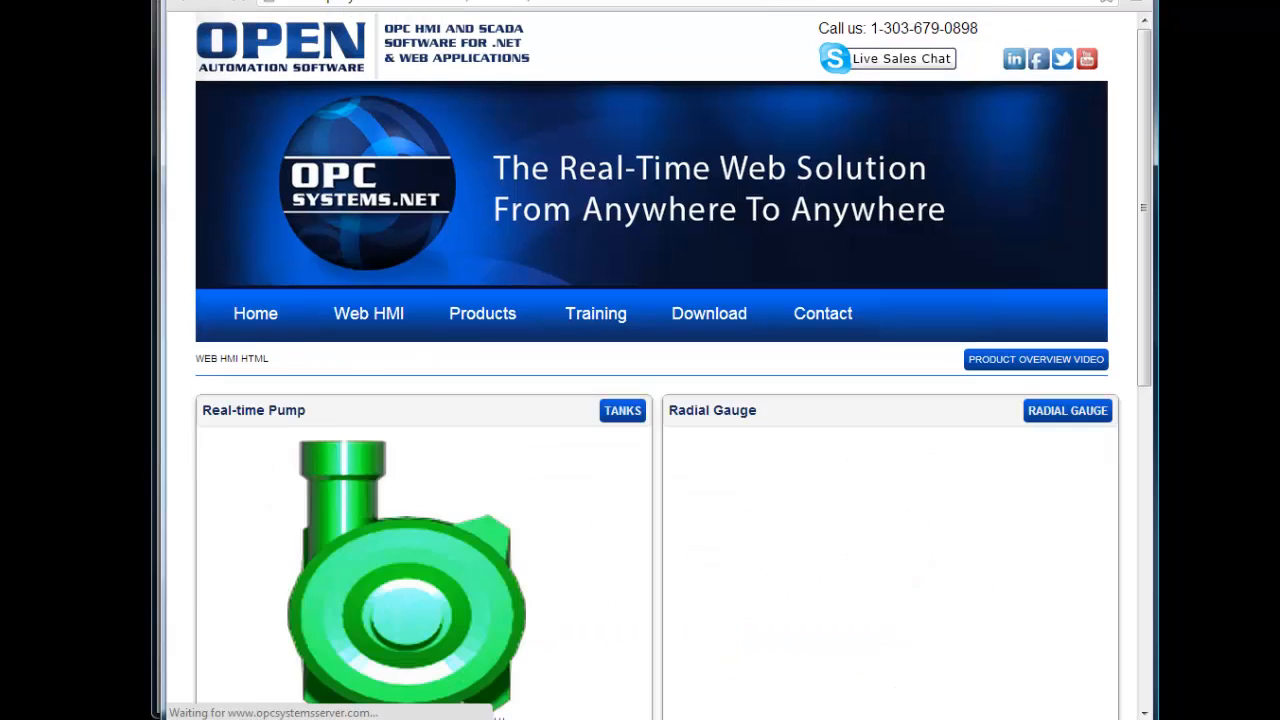
Scroll the overview down to the Real Time Trend demo with ramp, random and sine pens
scroll("down", 3)
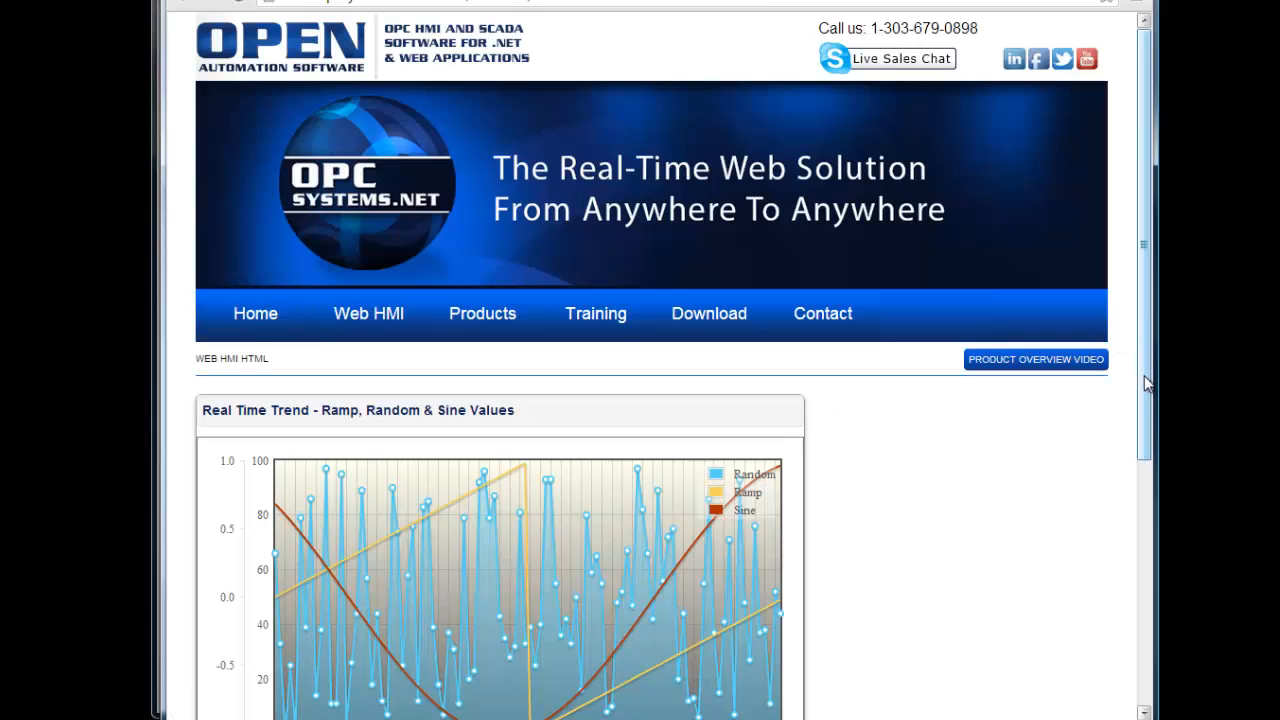
scroll("down", 3)
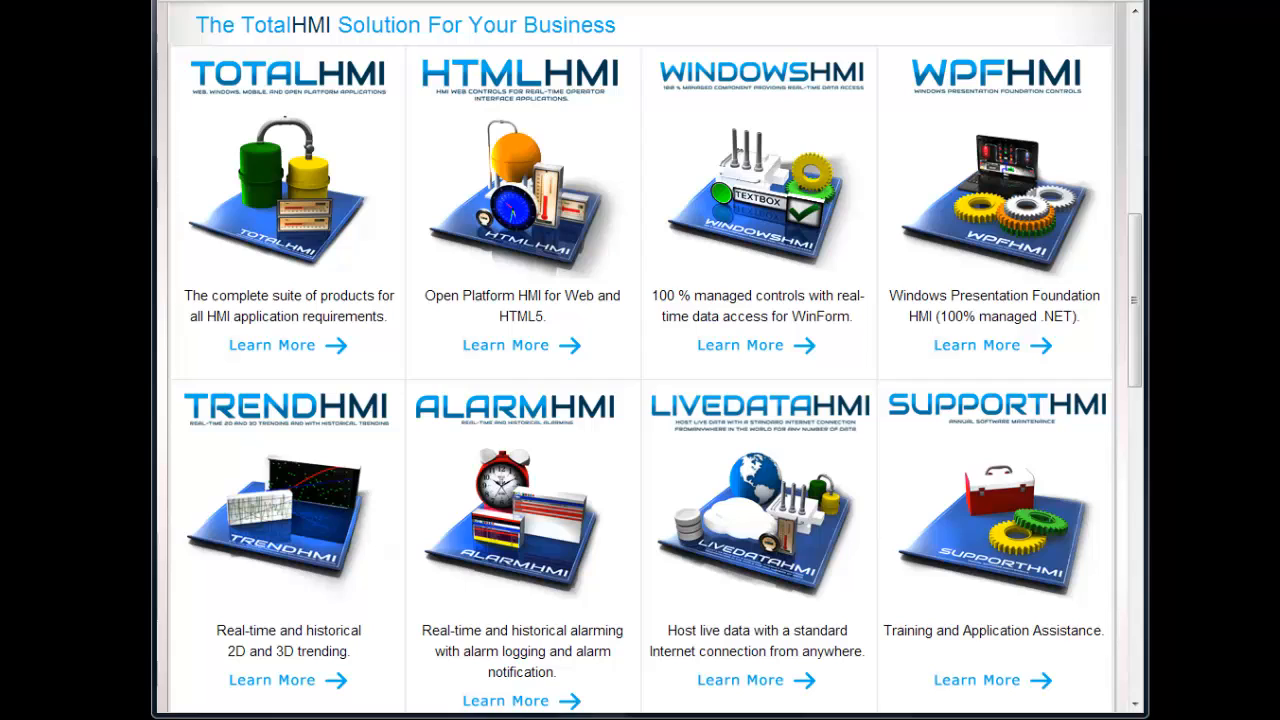
mouse_move(704, 292)
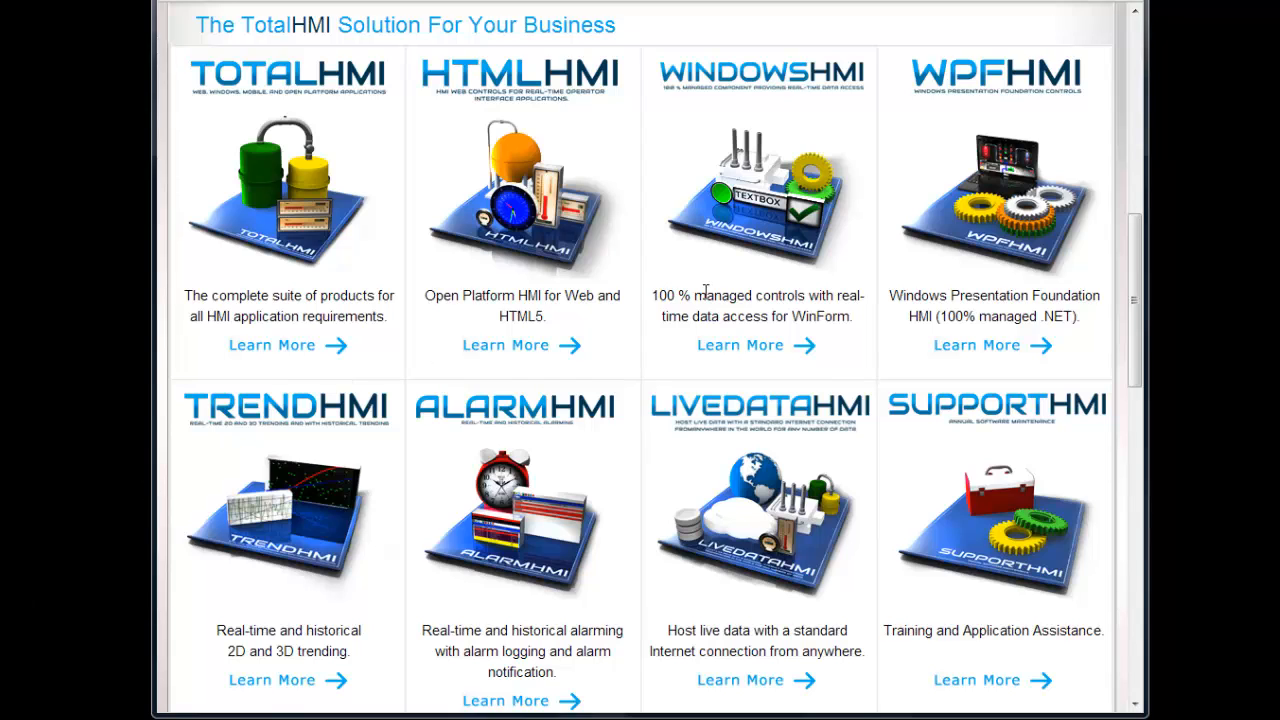
mouse_move(716, 312)
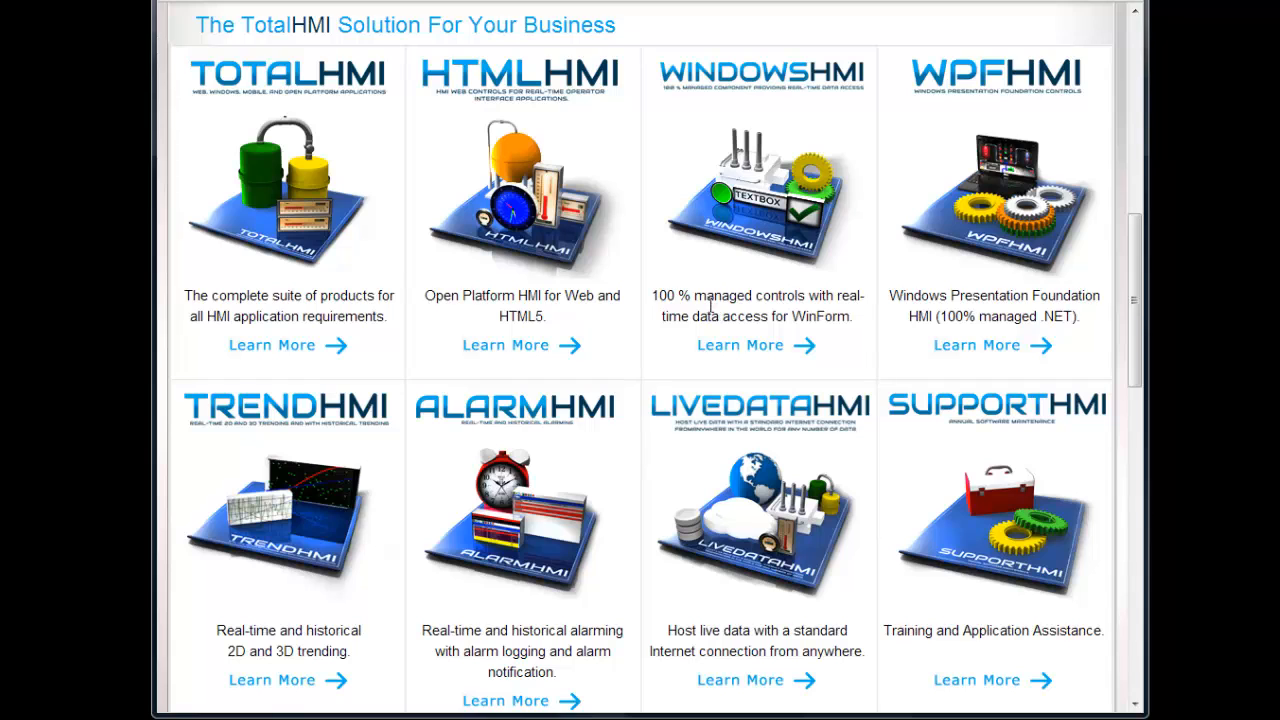
mouse_move(740, 344)
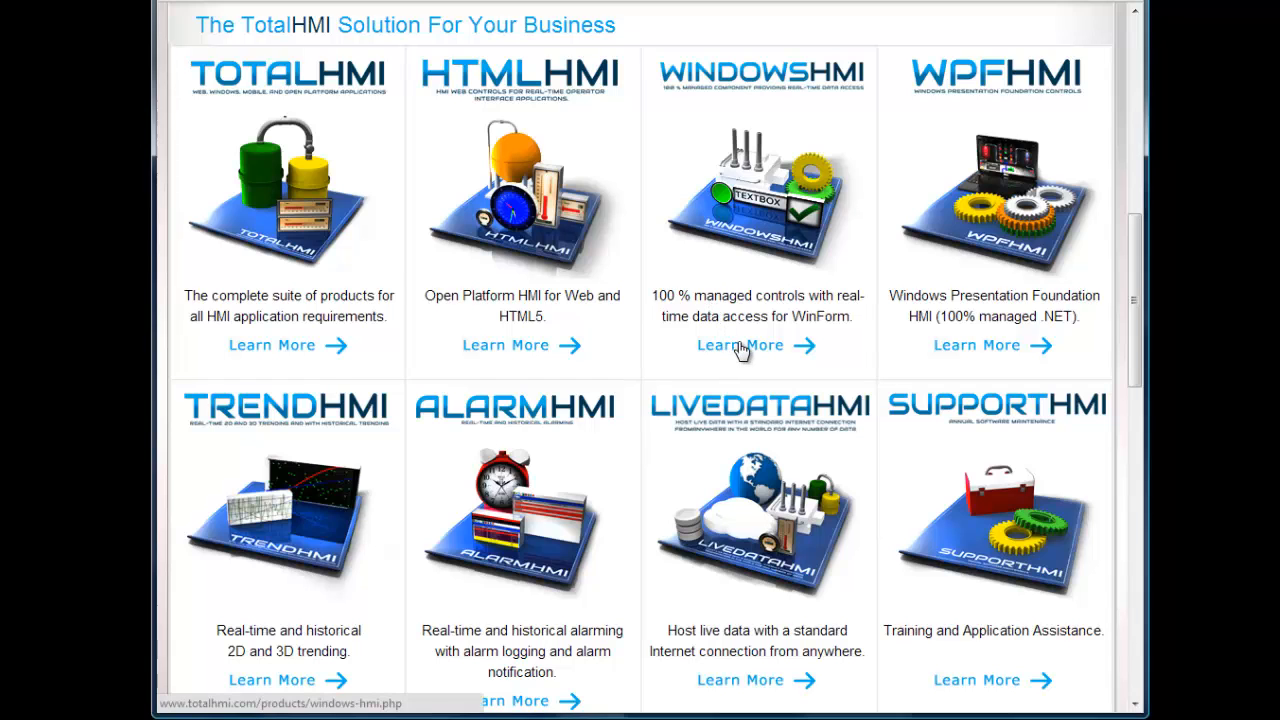
Show the WindowsHMI product page and its summary of data sources and remote networking
left_click(740, 344)
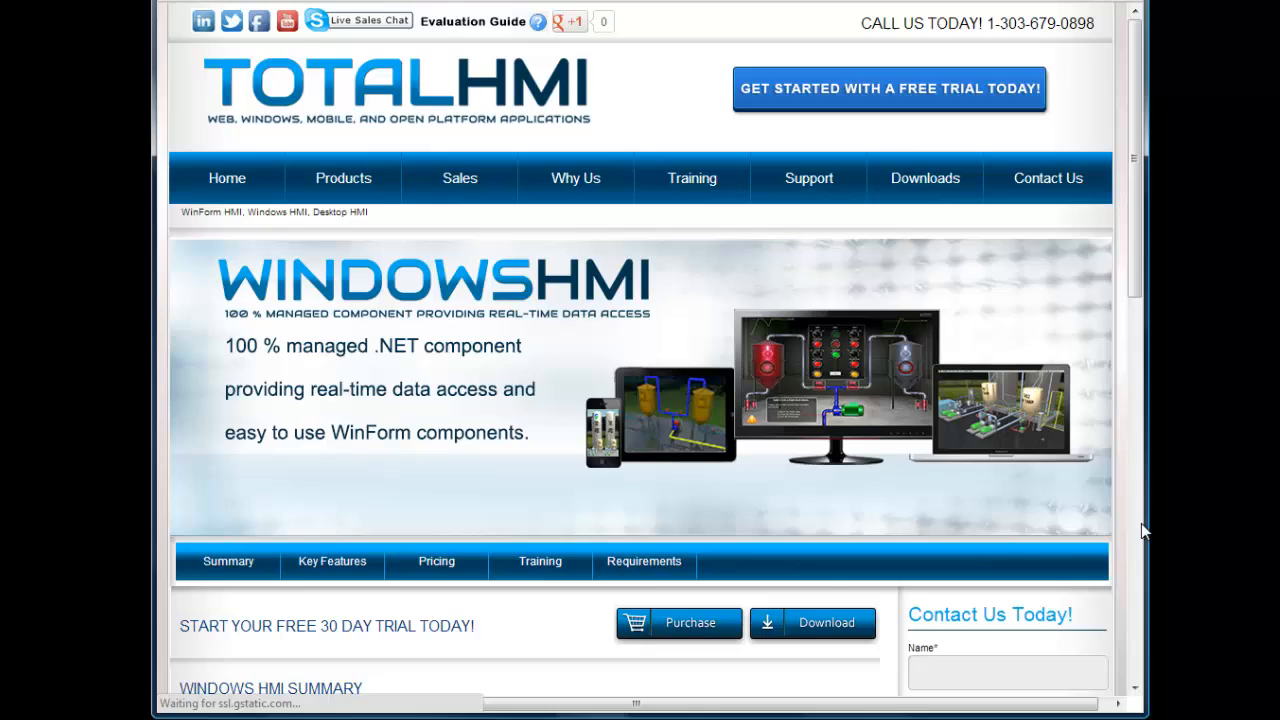
scroll("down", 3)
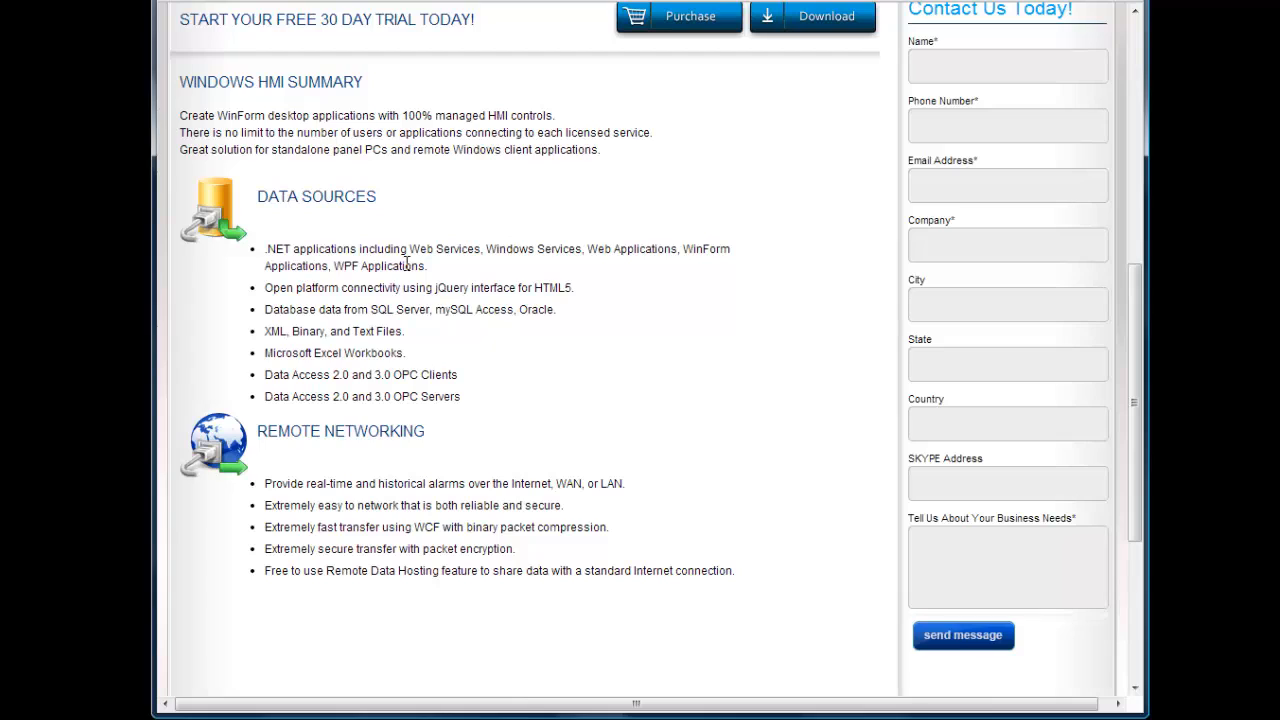
mouse_move(590, 418)
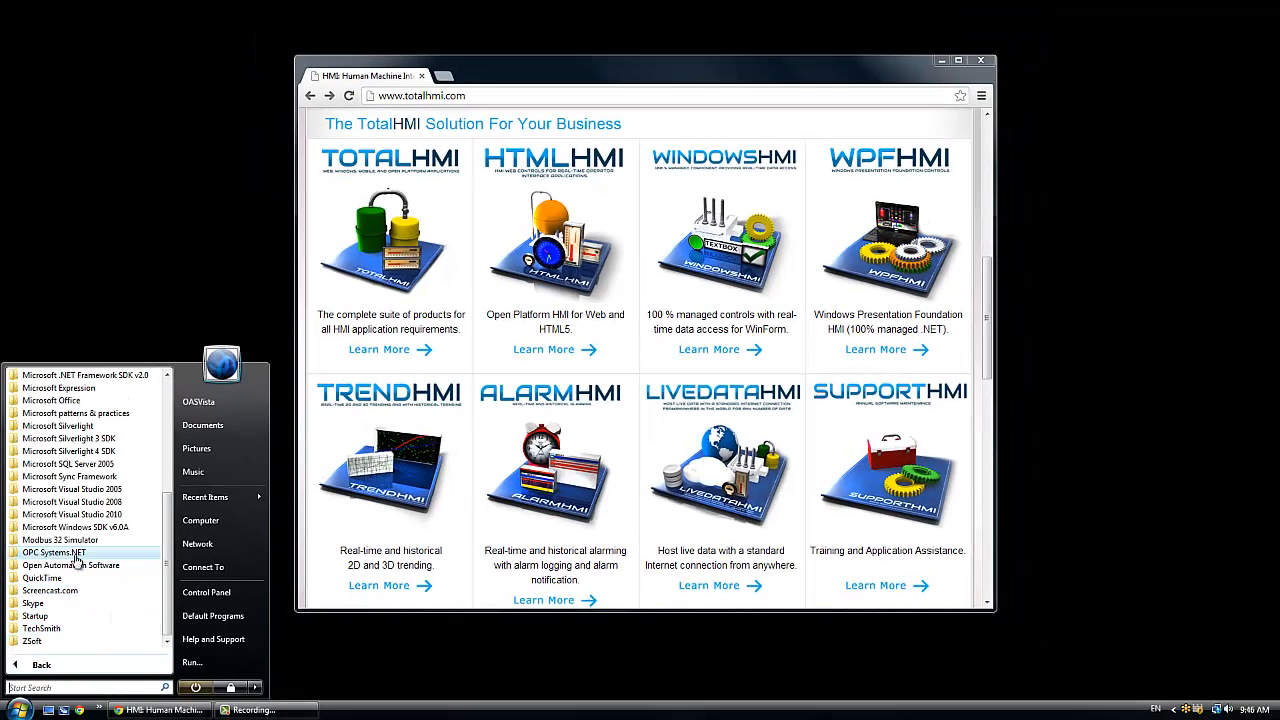
Launch the WPF Dashboard 4.0 example from the OPC Systems.NET Examples group
left_click(52, 552)
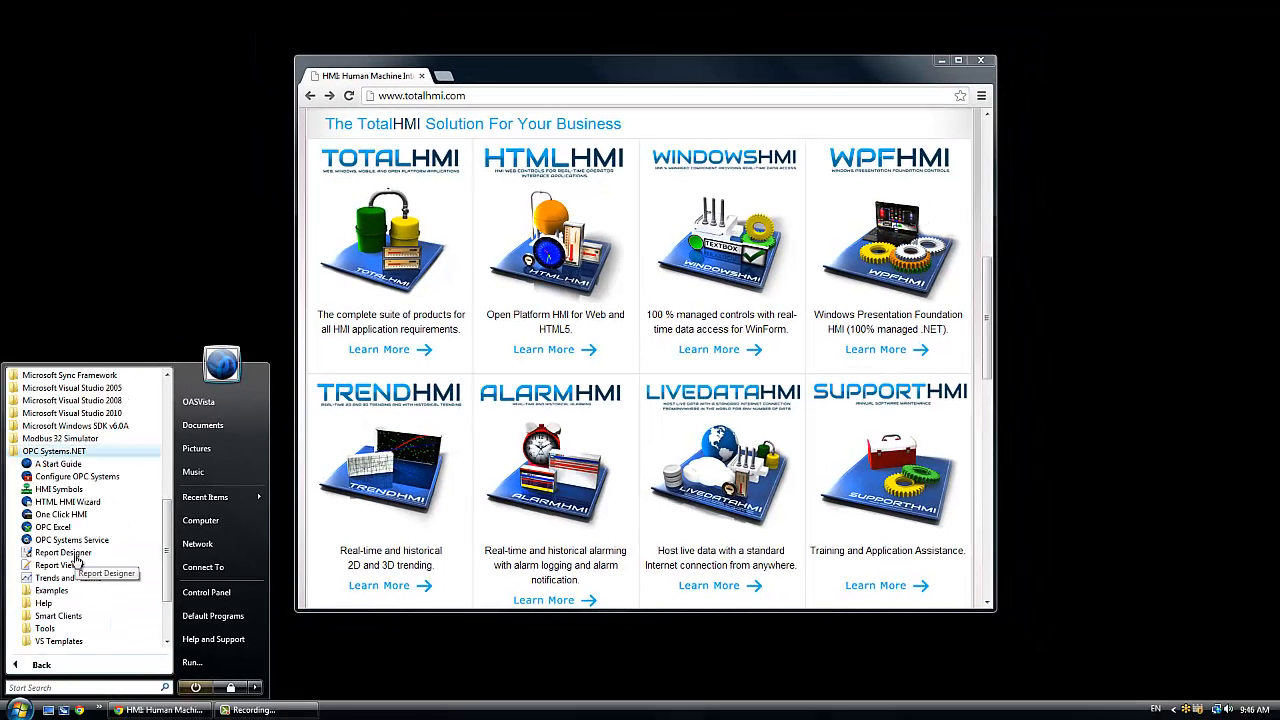
mouse_move(68, 578)
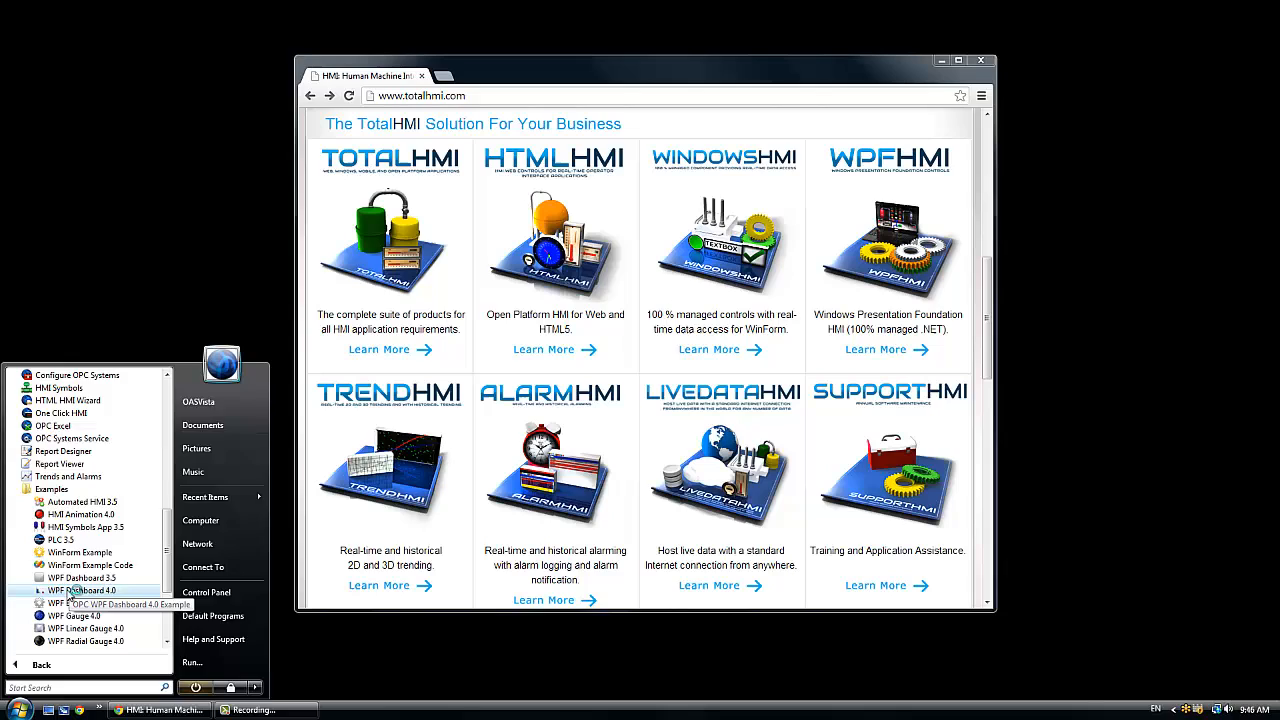
left_click(68, 596)
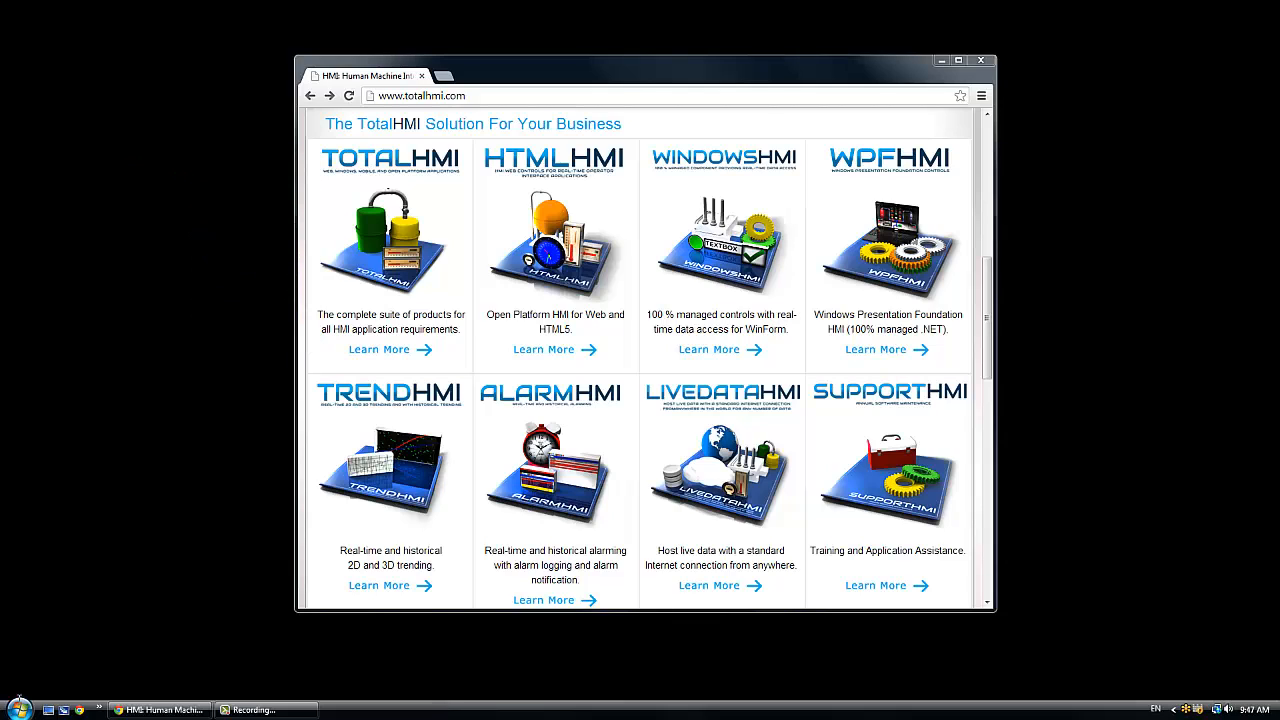
Leave the WPF Dashboard and bring back the OPC Systems.NET Examples list
left_click(18, 708)
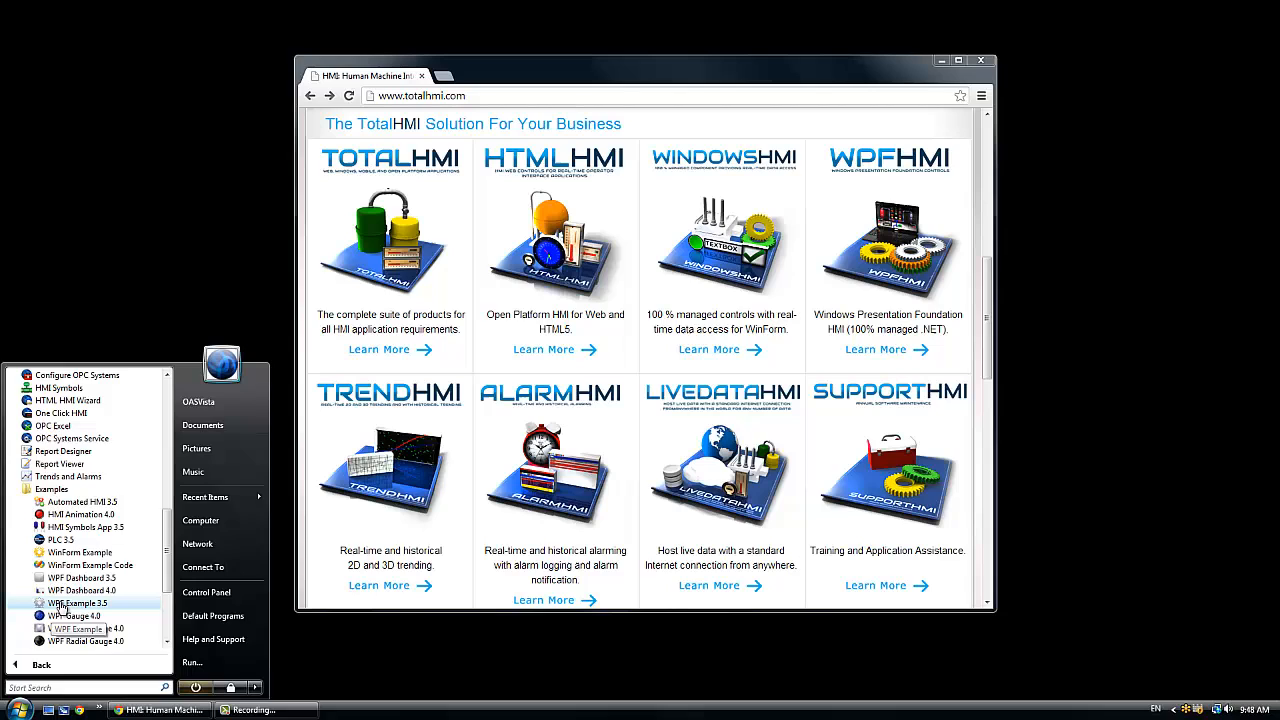
Run WPF Example 3.5 and close its 3D Tanks window, leaving the top menu bar
left_click(62, 608)
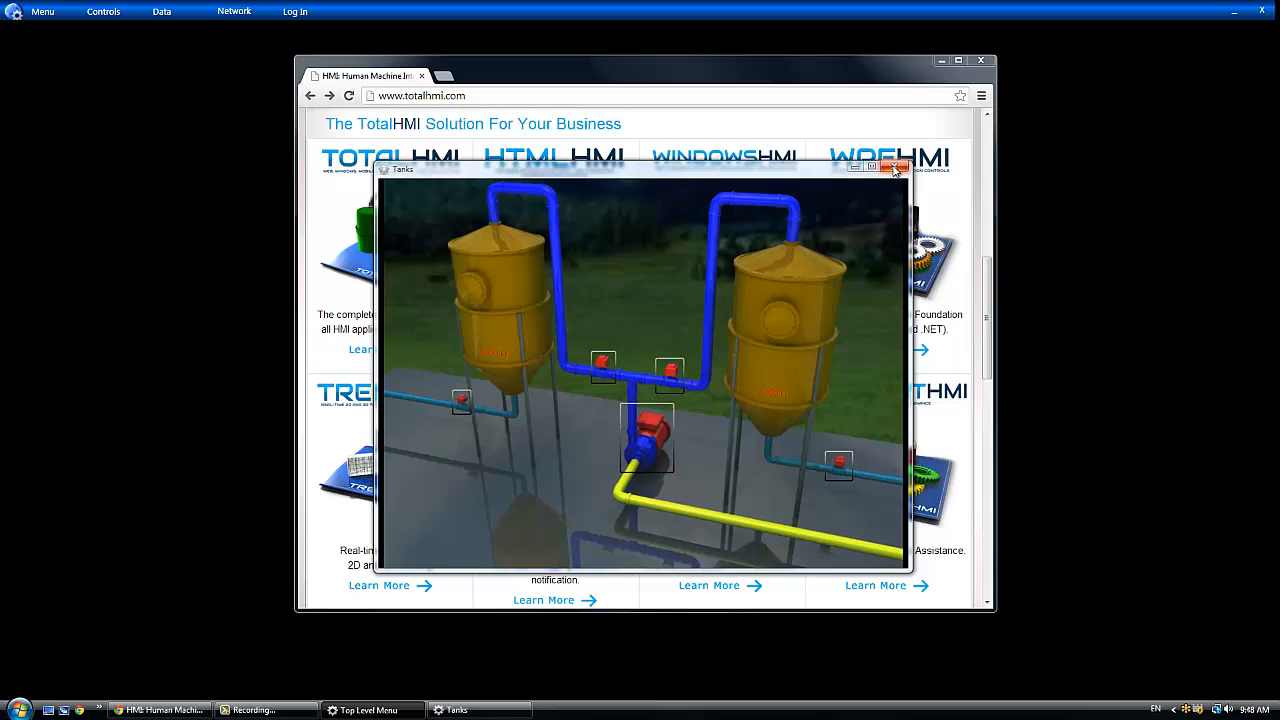
left_click(896, 168)
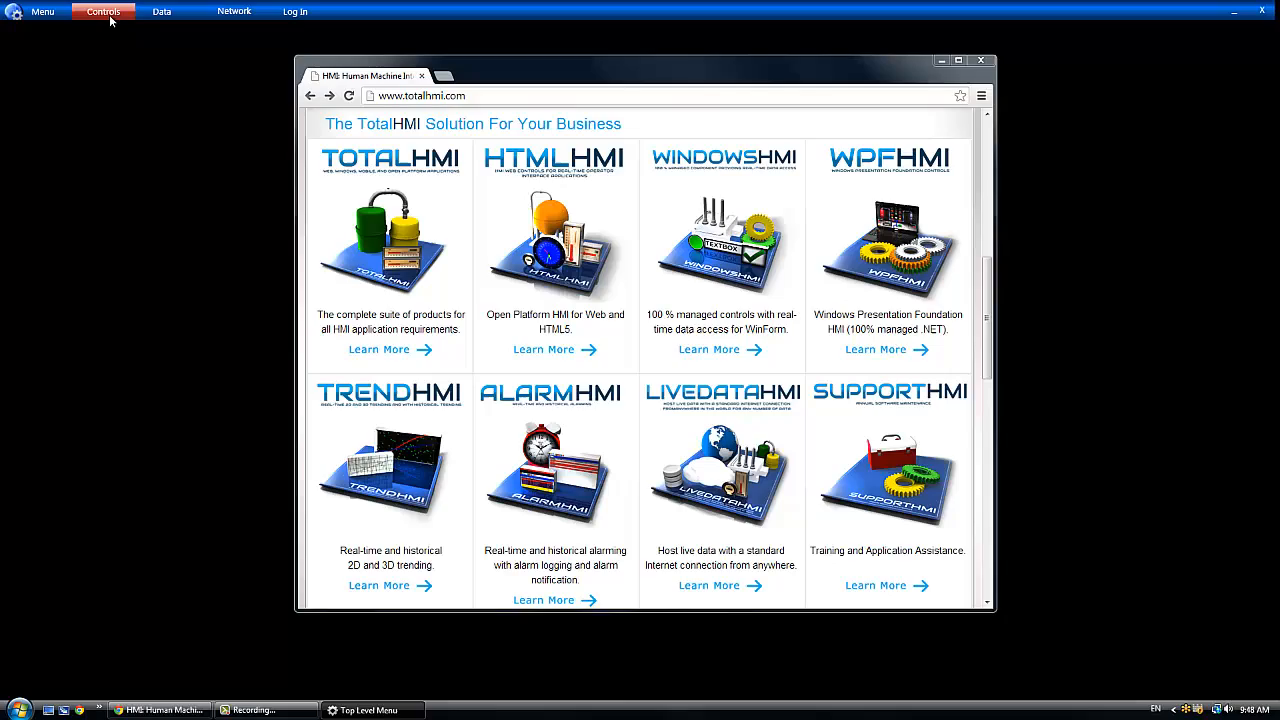
In the Buttons demo, turn the pump off so linked values read Pump is Off, then close it
left_click(104, 12)
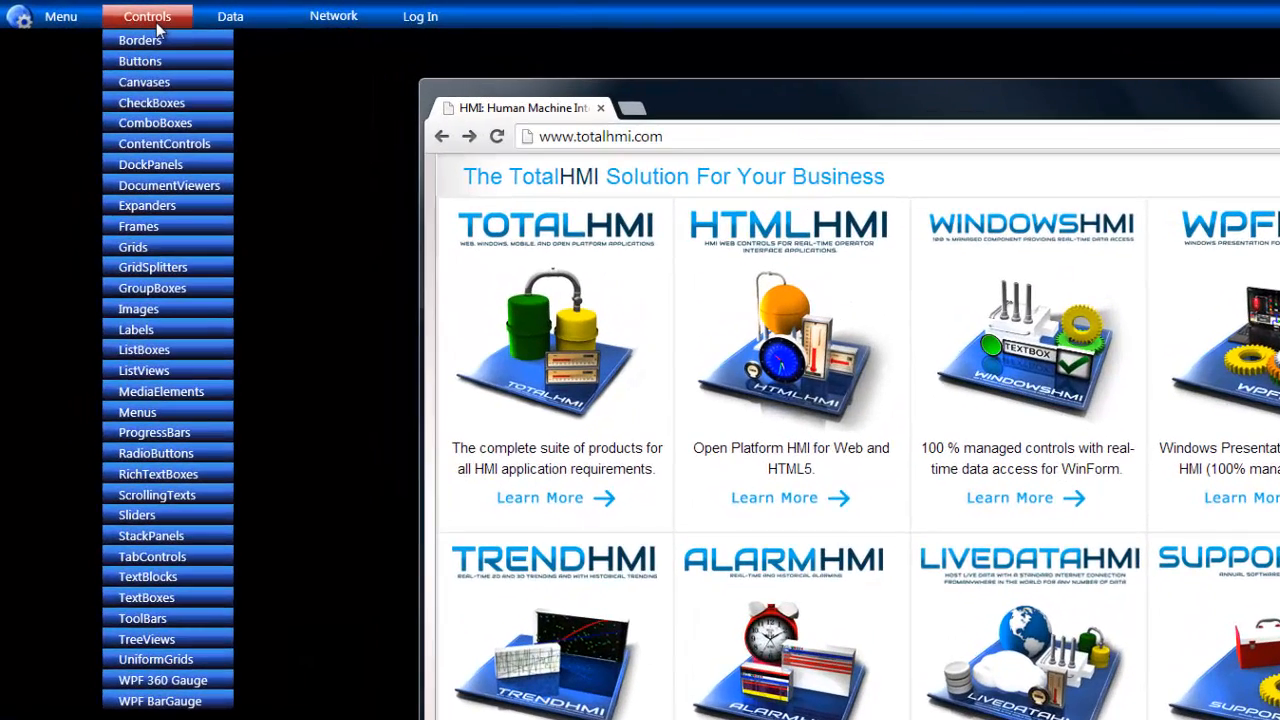
mouse_move(140, 60)
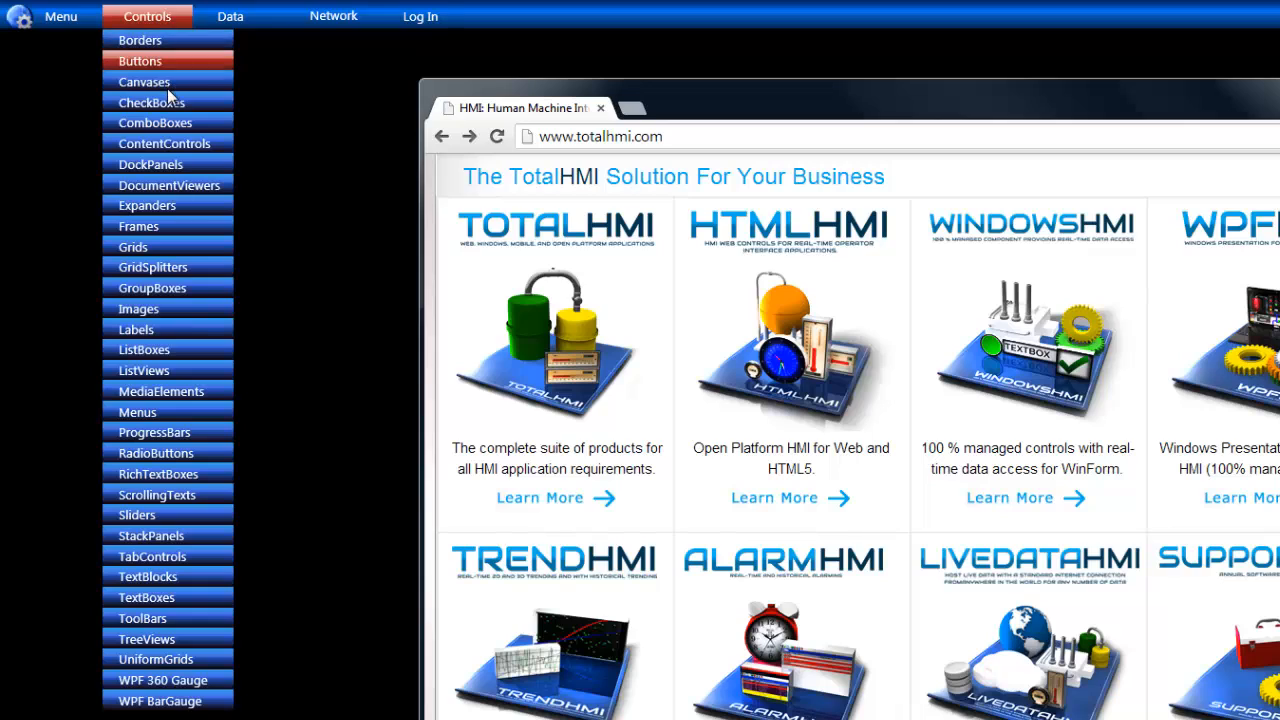
mouse_move(140, 42)
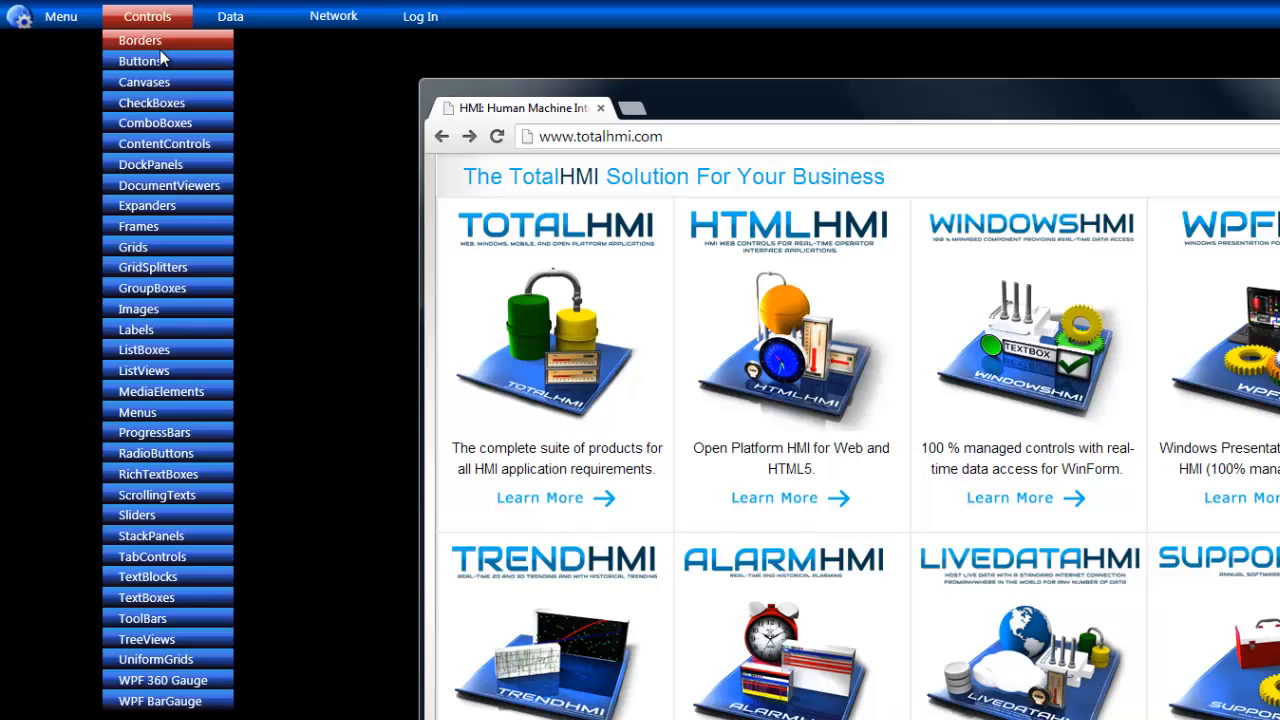
mouse_move(144, 60)
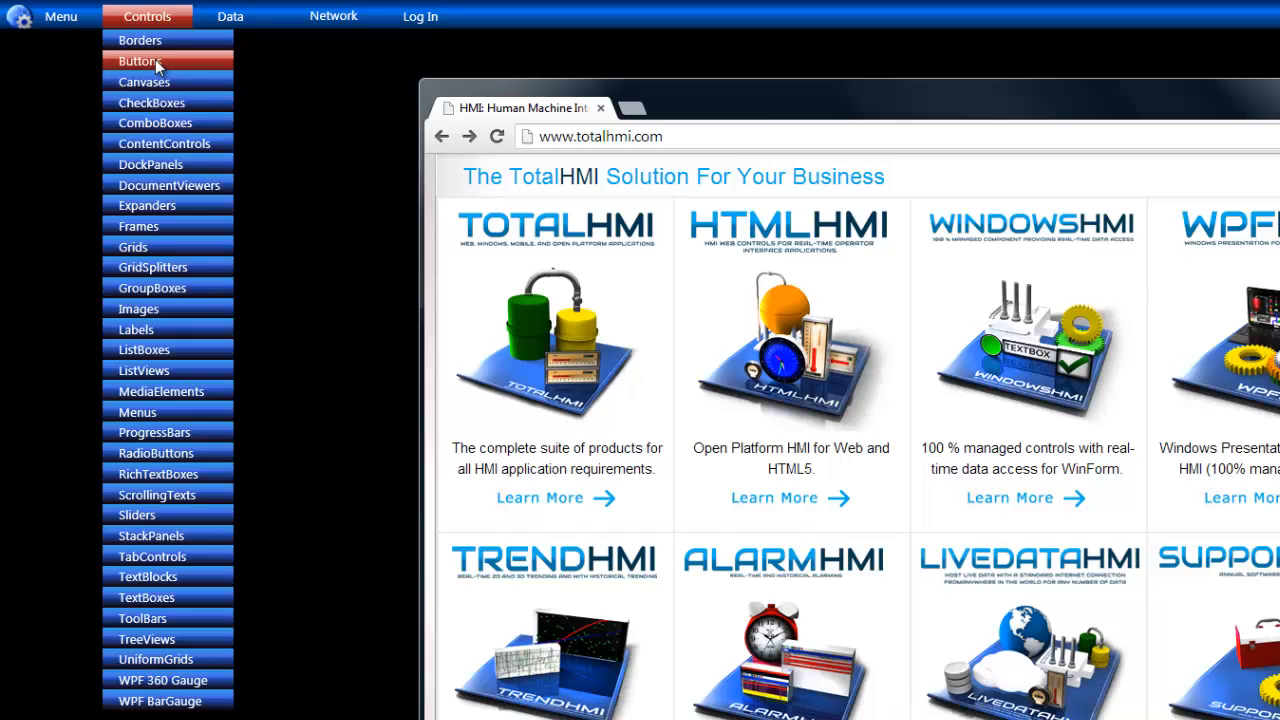
left_click(138, 60)
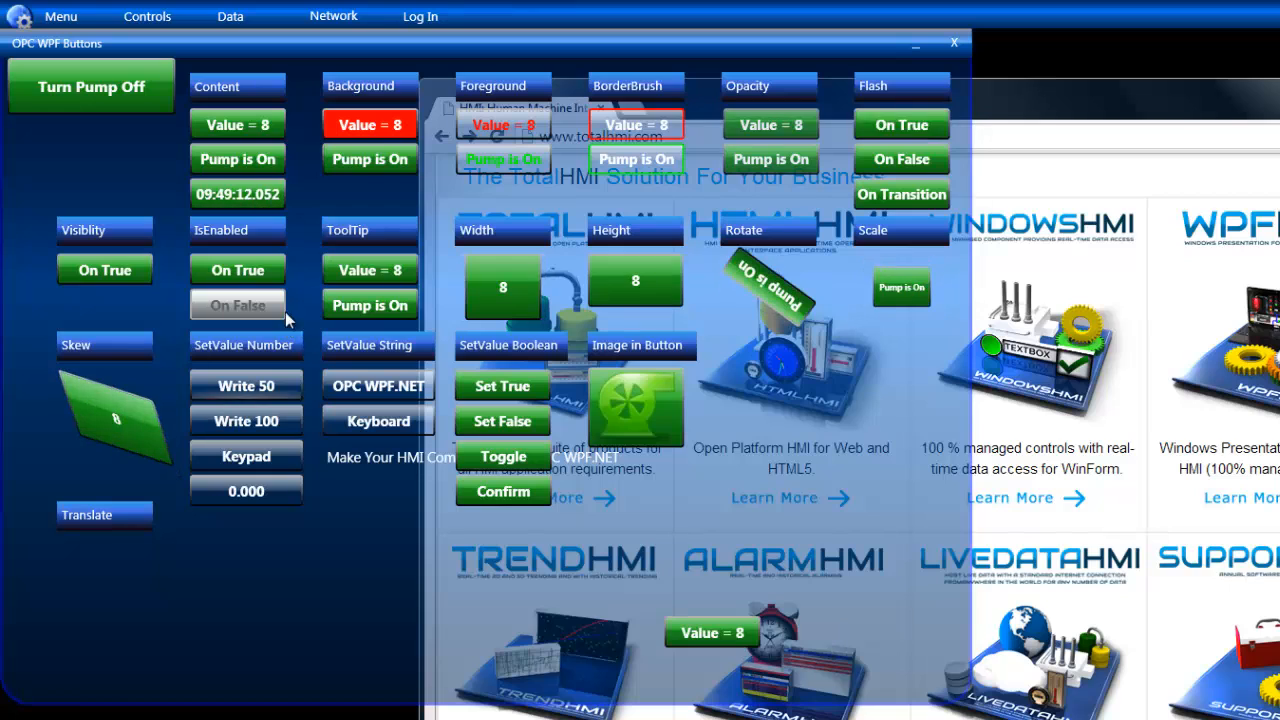
left_click(90, 88)
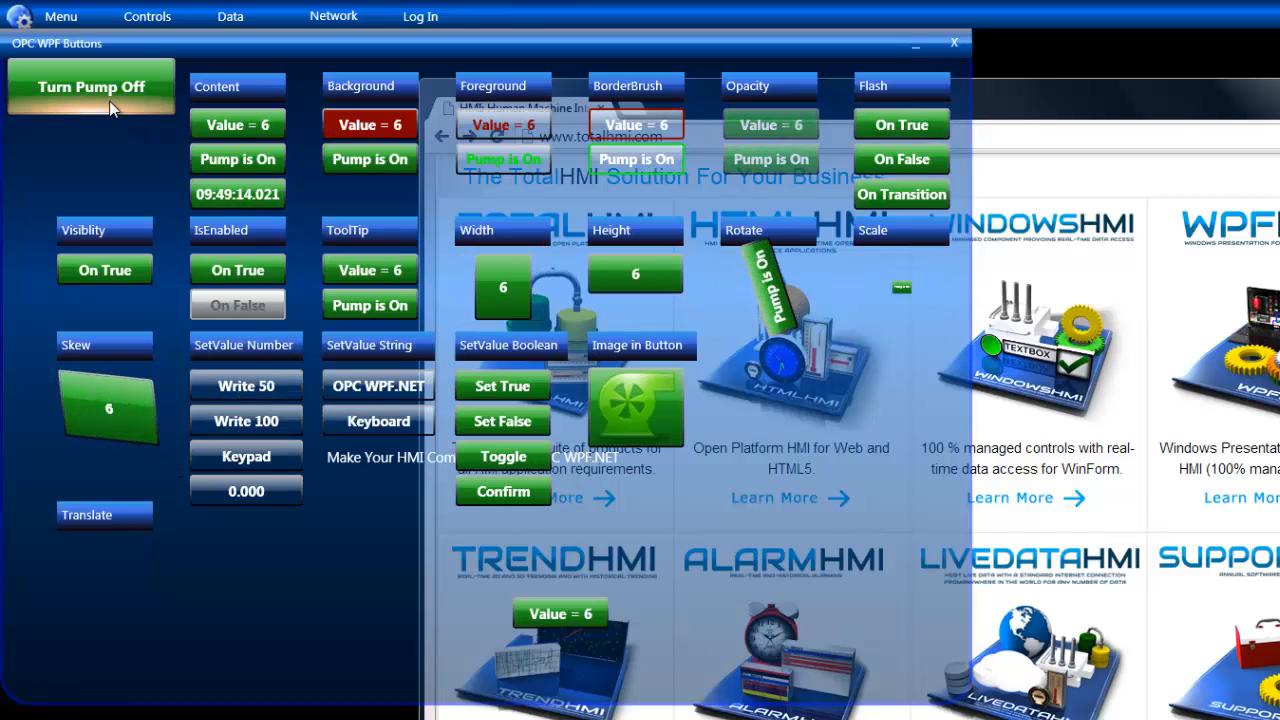
left_click(90, 86)
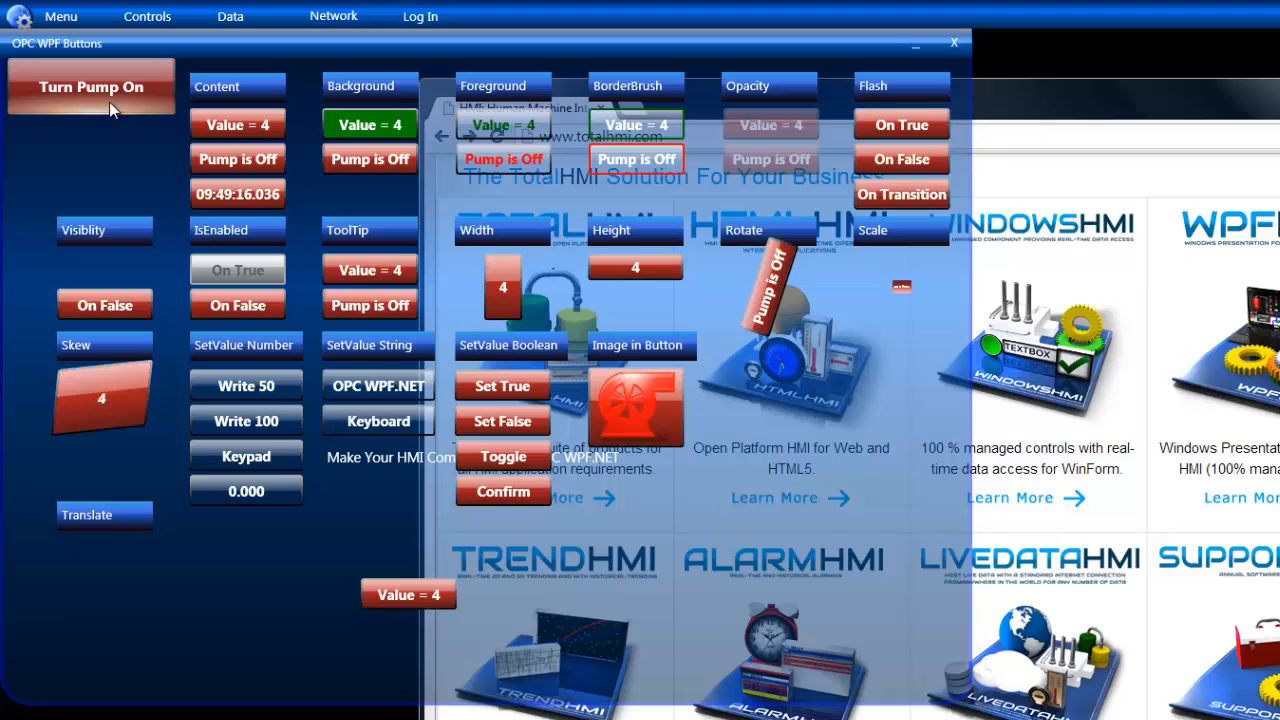
left_click(90, 86)
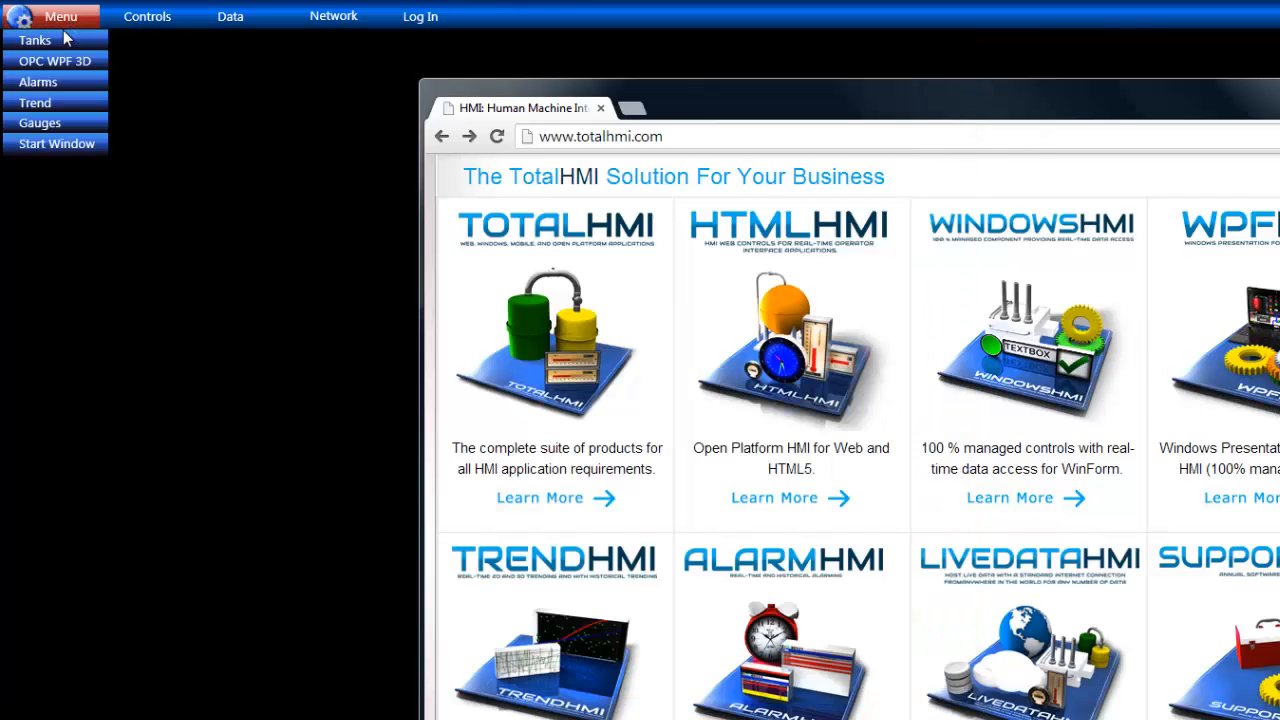
mouse_move(56, 60)
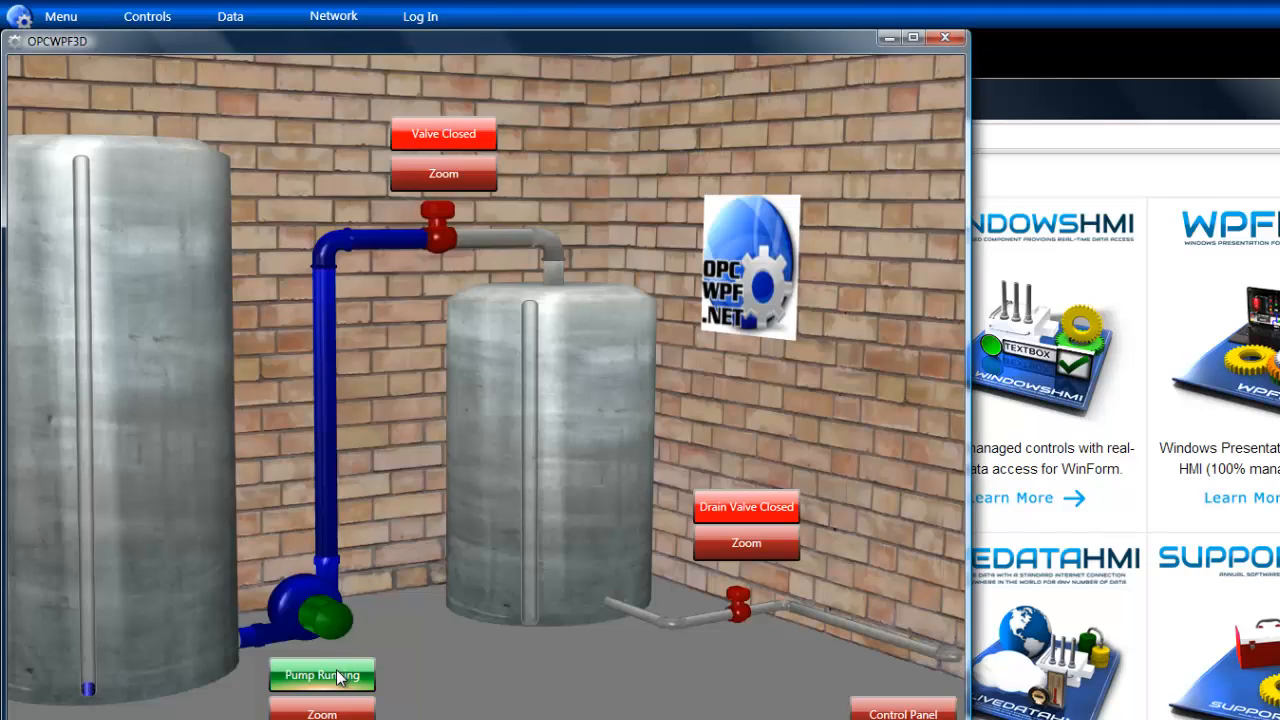
Stop the pump in the 3D tank scene, zoom to the control panel, then return Home and close
left_click(320, 676)
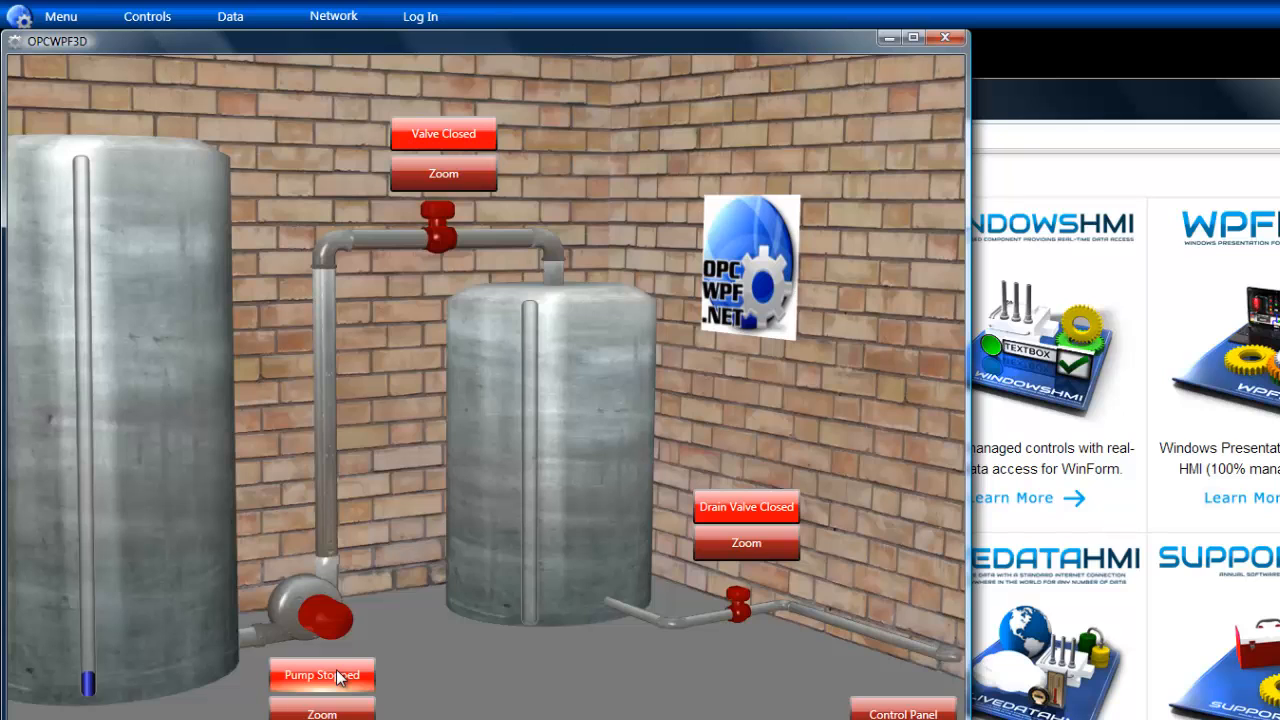
left_click(322, 676)
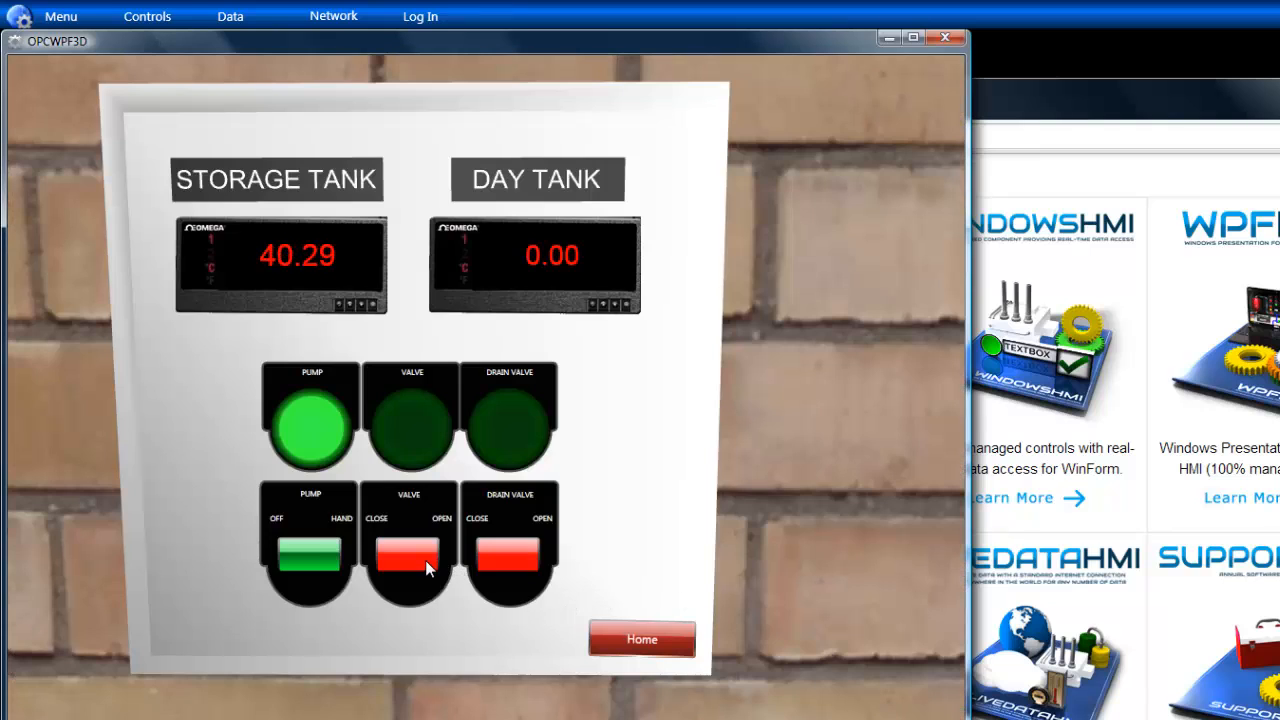
left_click(408, 556)
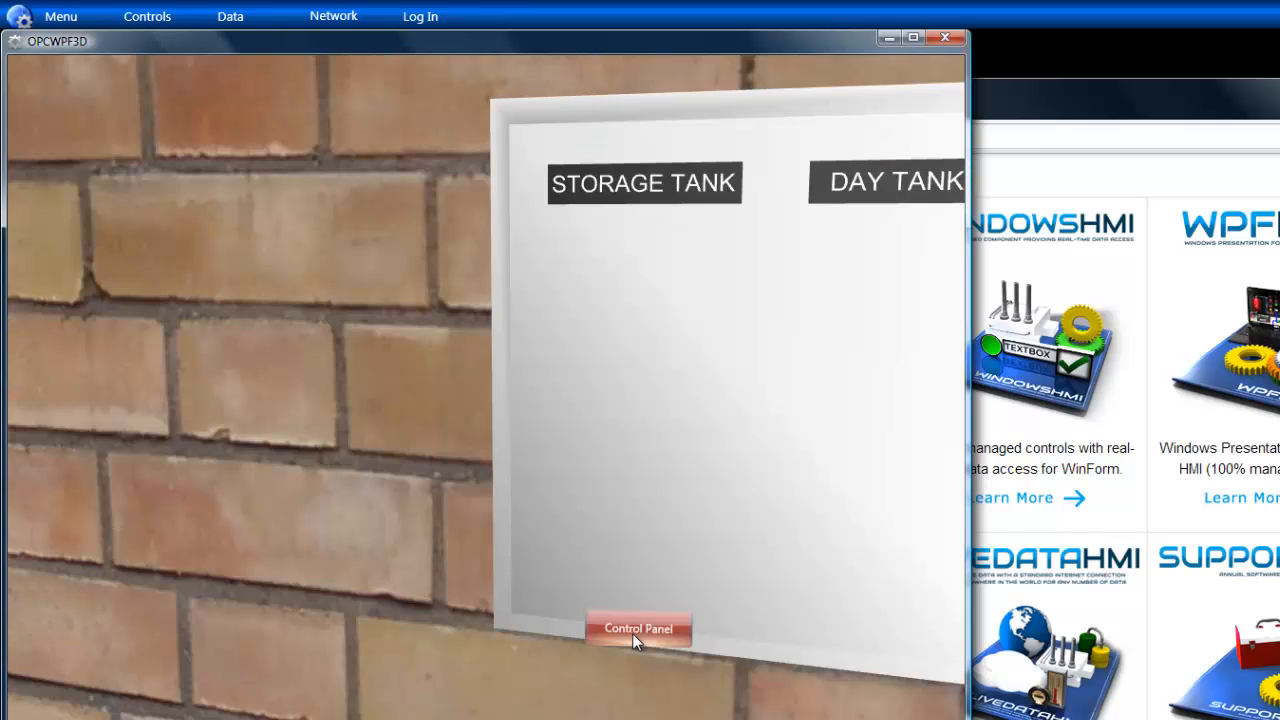
left_click(638, 628)
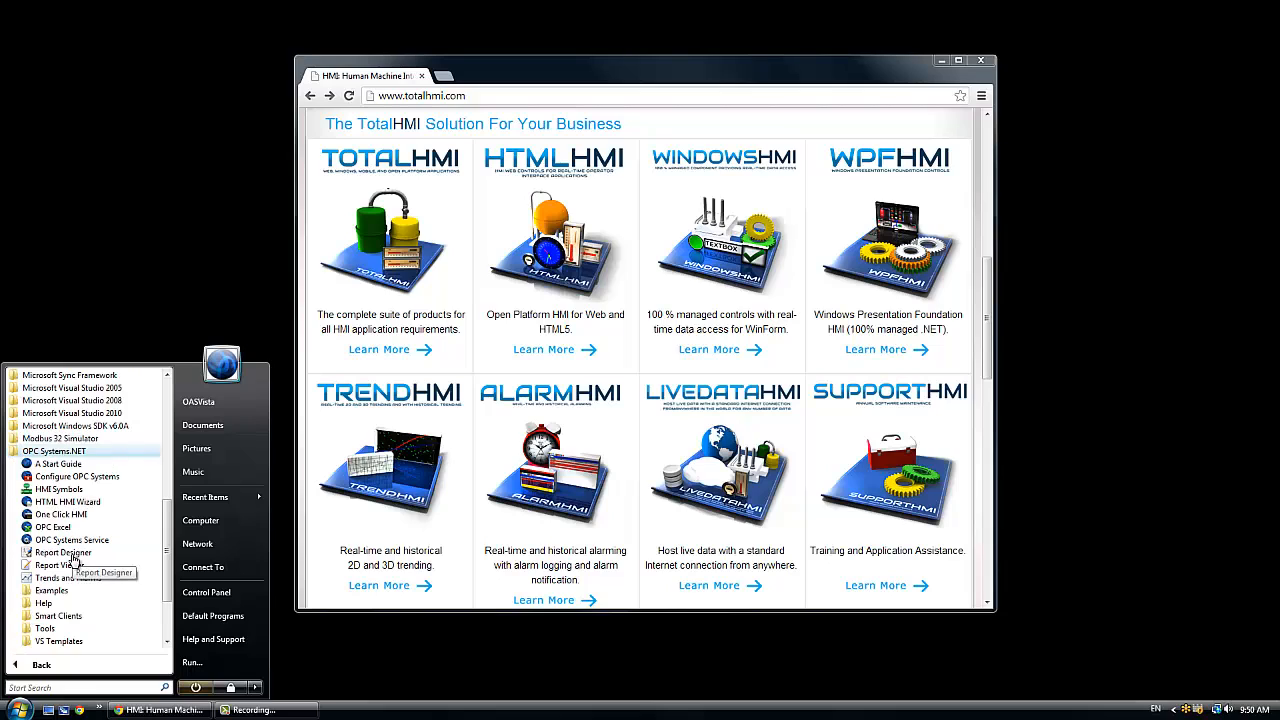
mouse_move(58, 588)
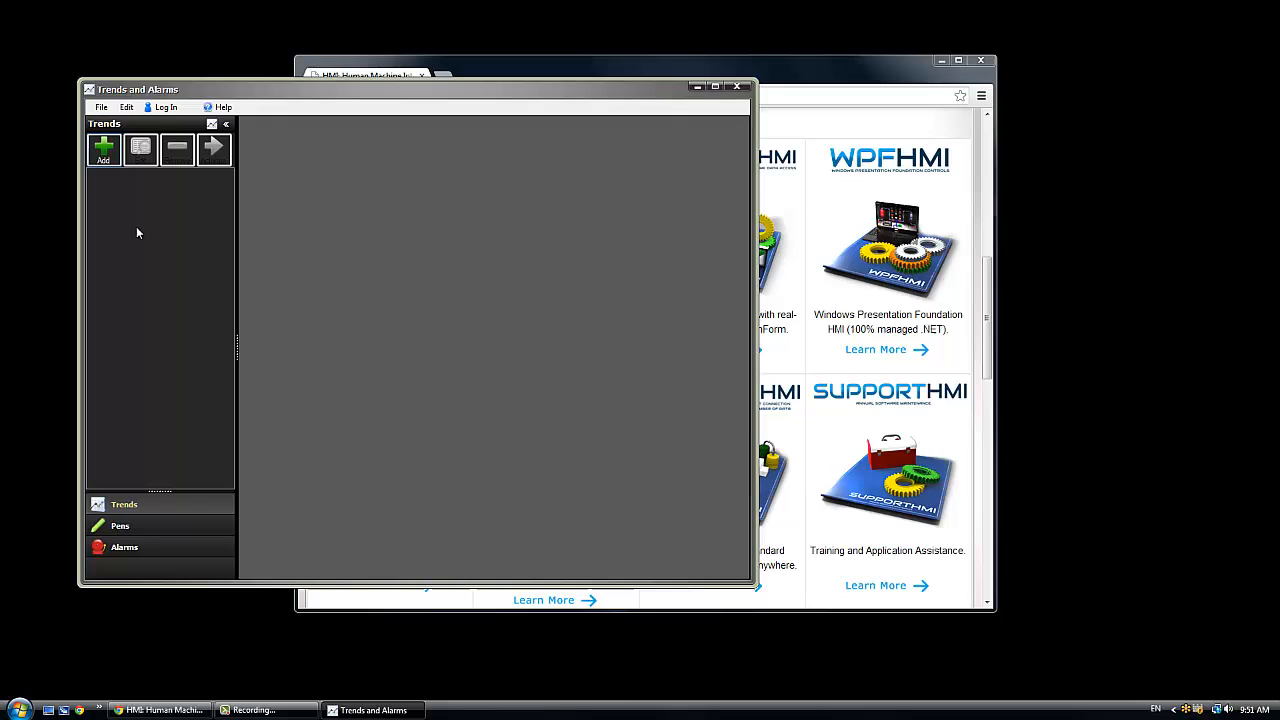
Add a new trend window with Ramp, Random and Sine Value pens from localhost and confirm it
left_click(104, 148)
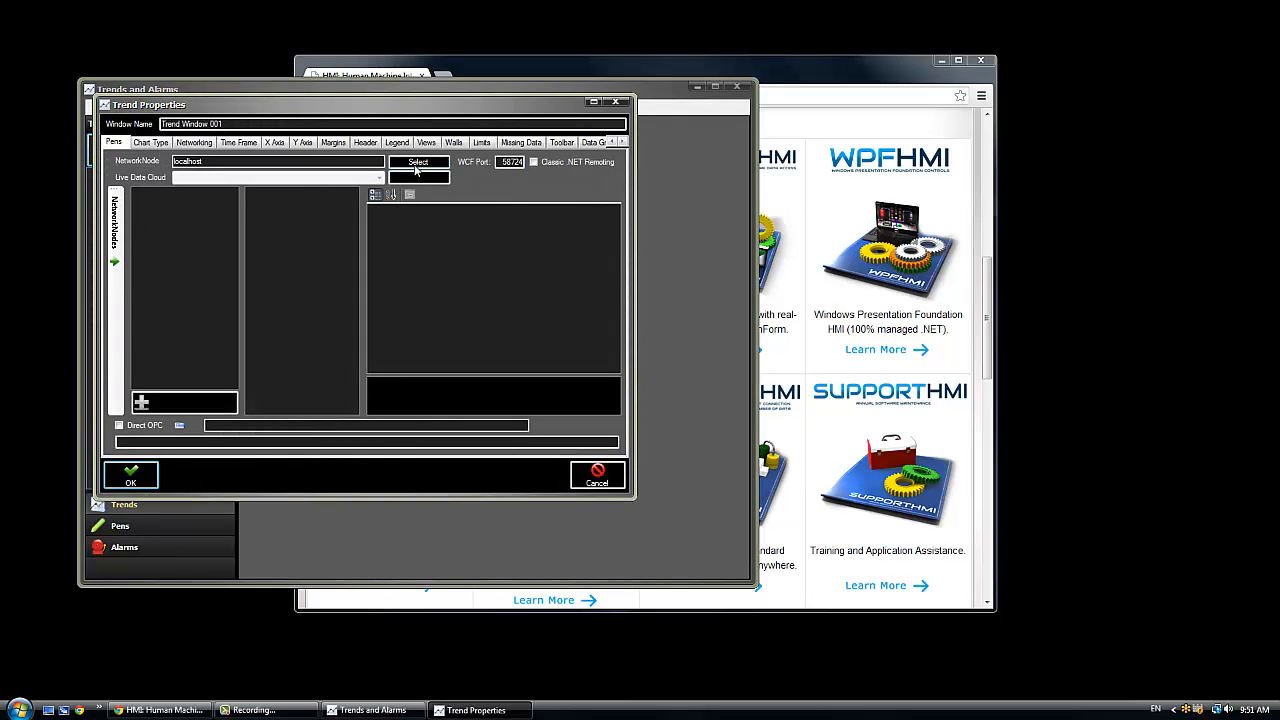
left_click(418, 162)
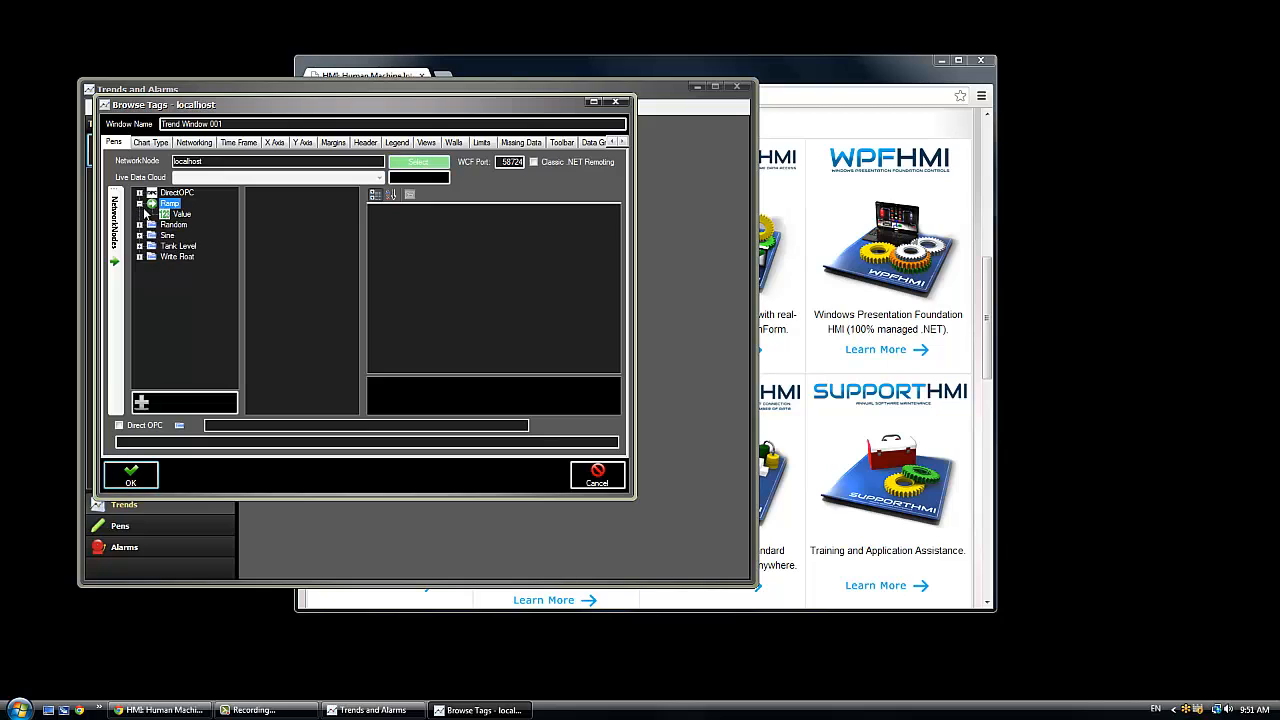
right_click(180, 214)
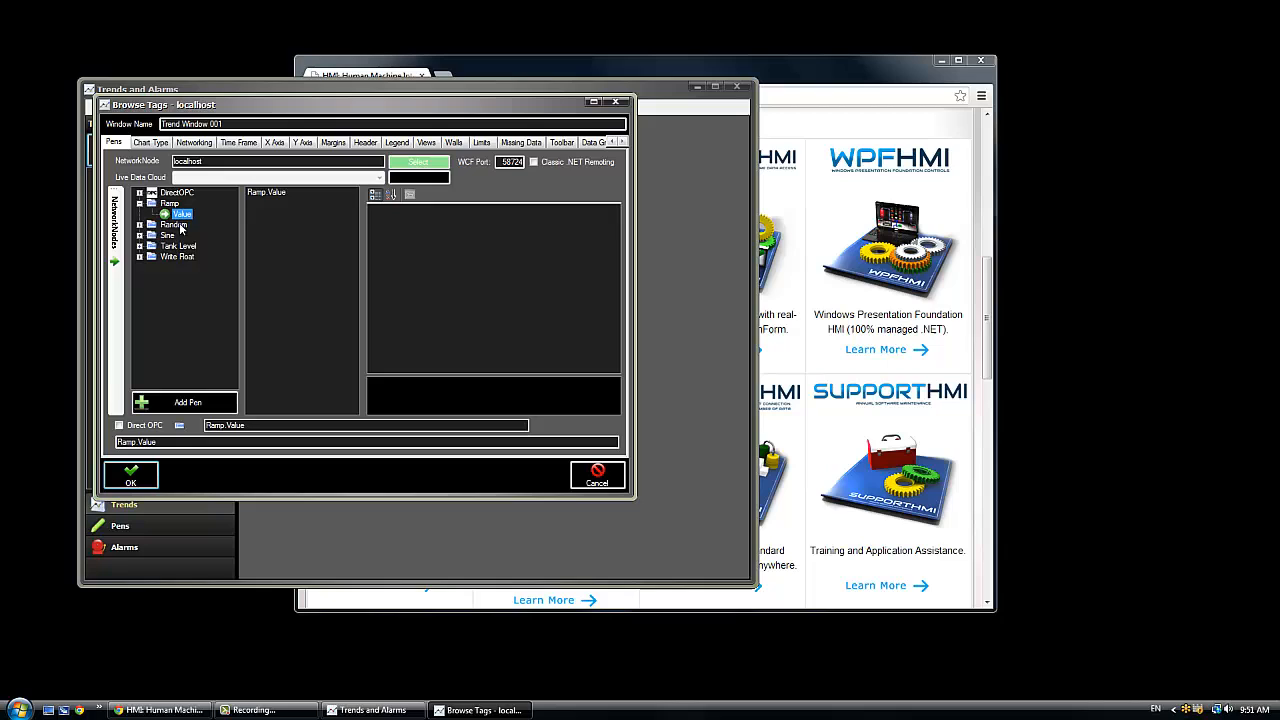
left_click(172, 224)
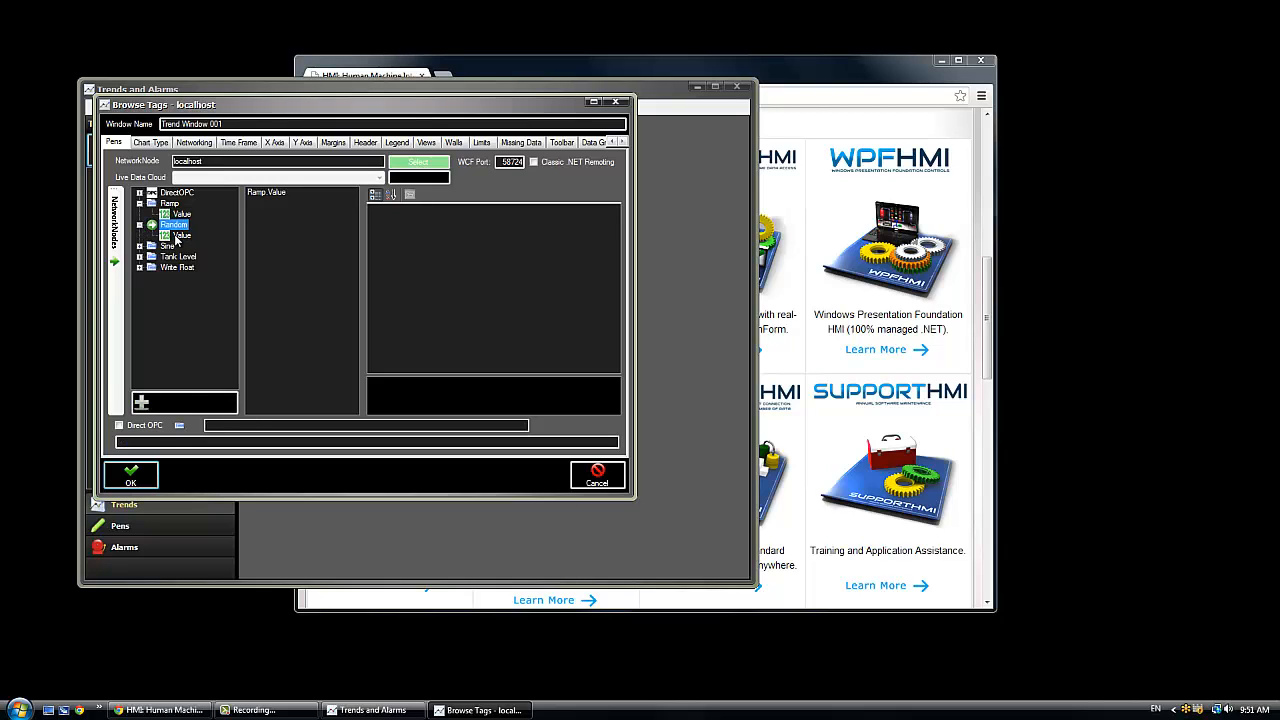
left_click(180, 236)
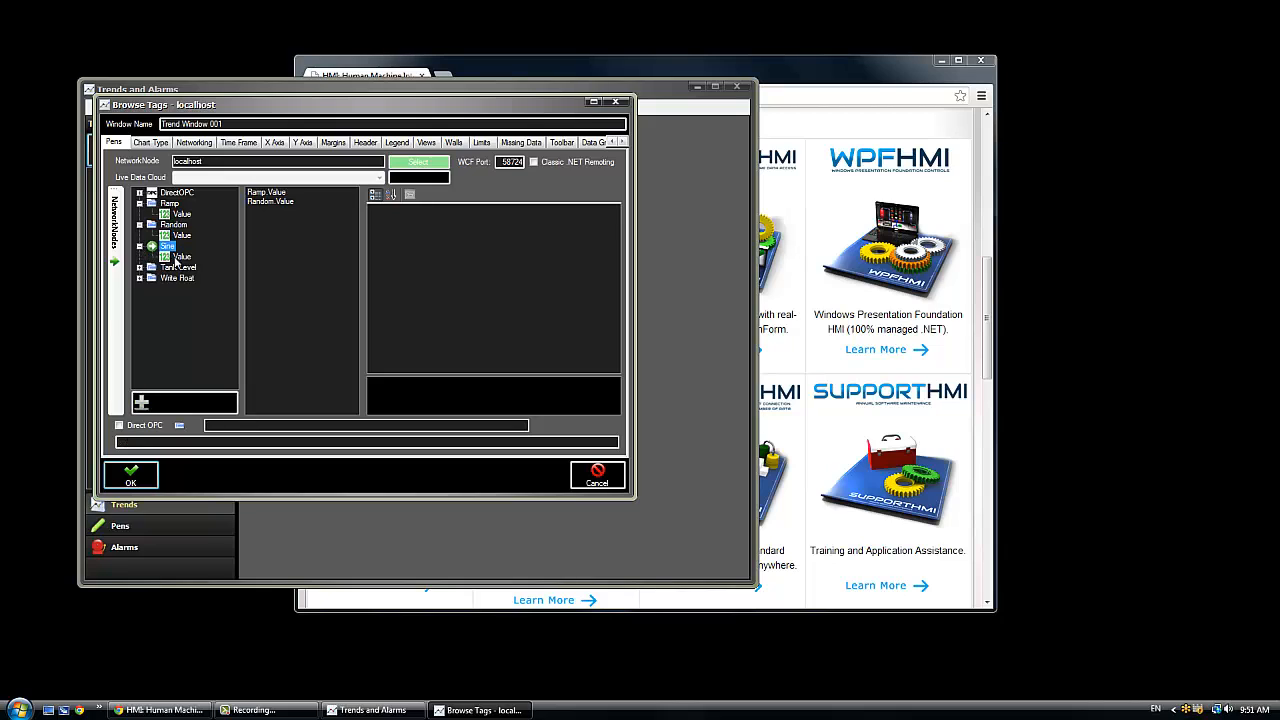
right_click(180, 256)
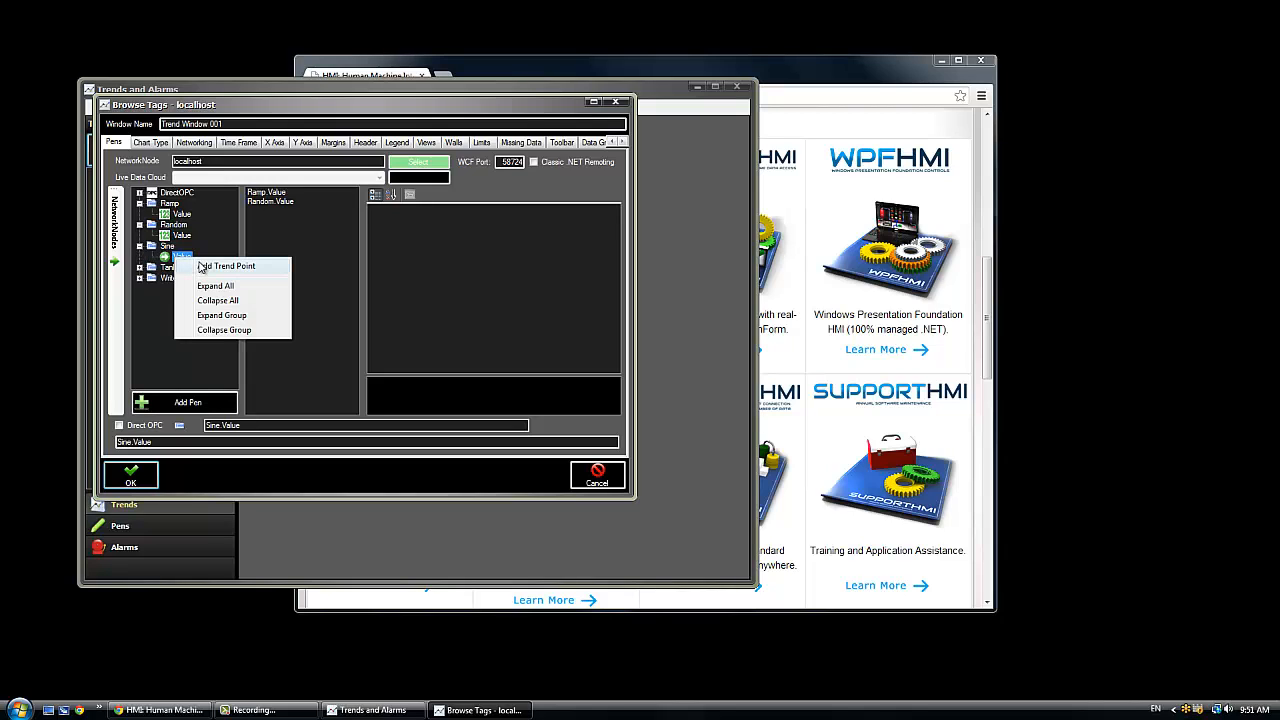
left_click(230, 266)
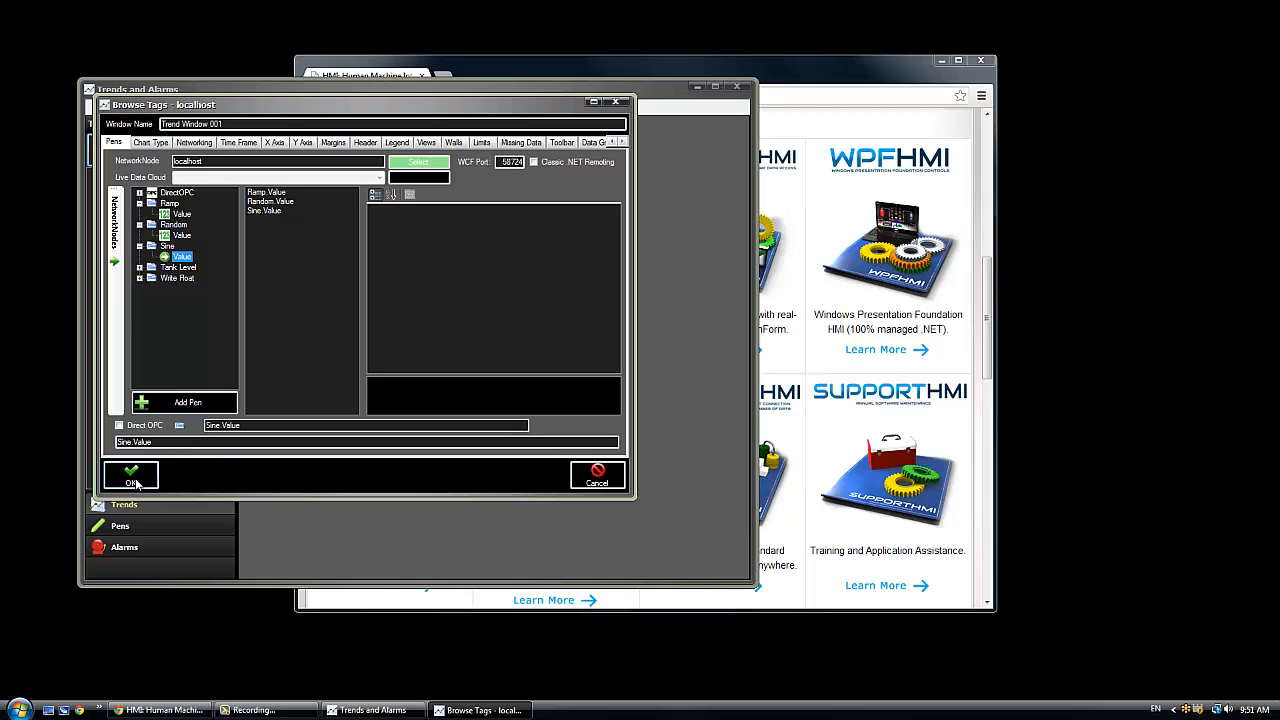
left_click(132, 474)
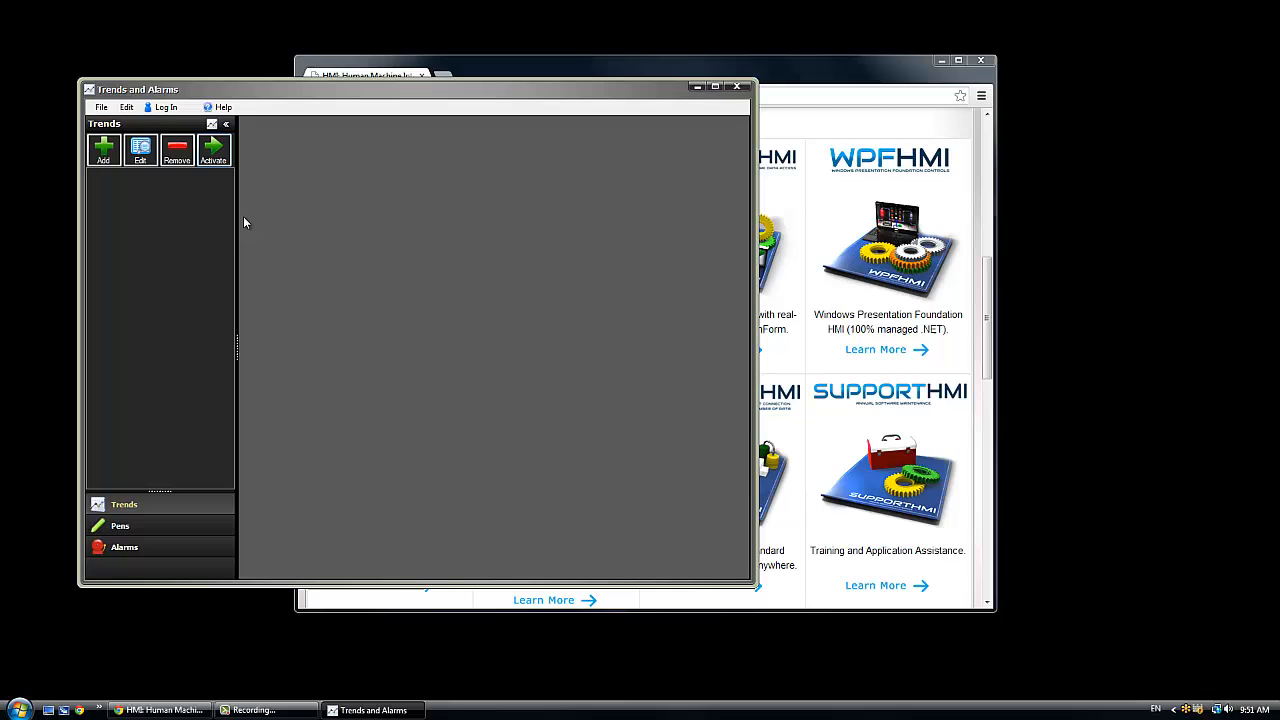
Select Trend Window 001 so its live chart plots ramp, sine and random values
left_click(104, 150)
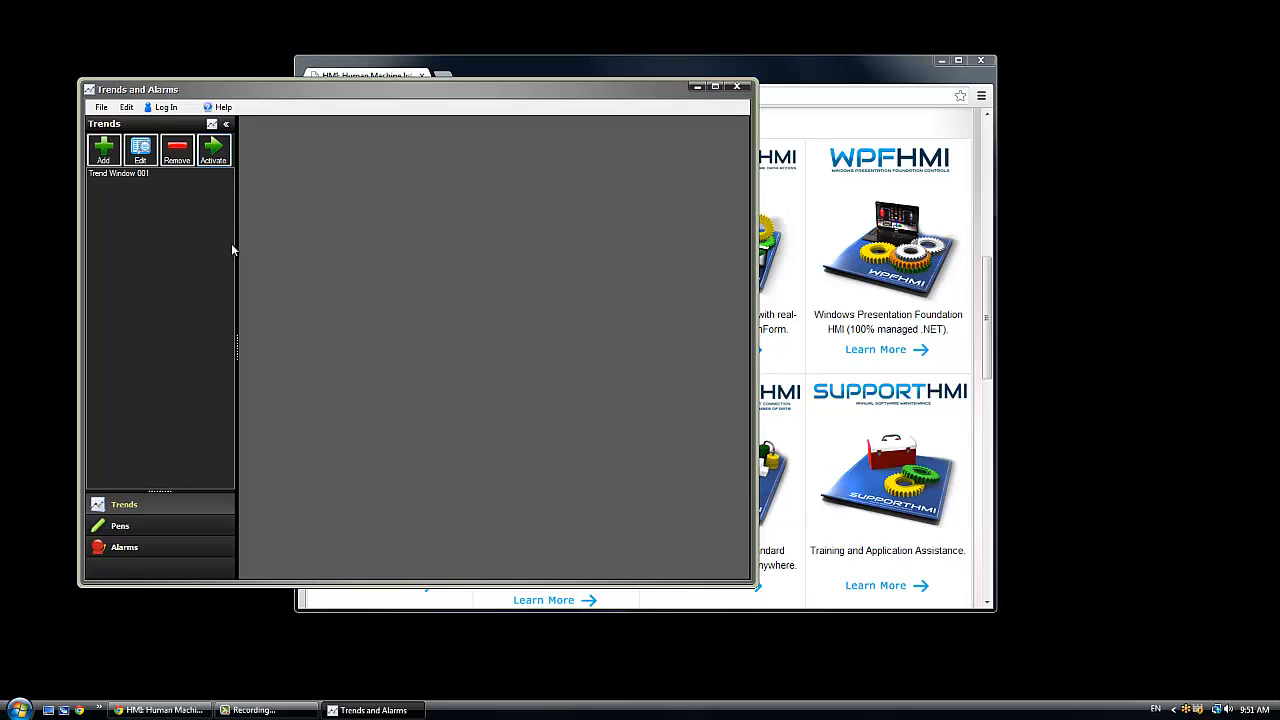
left_click(212, 152)
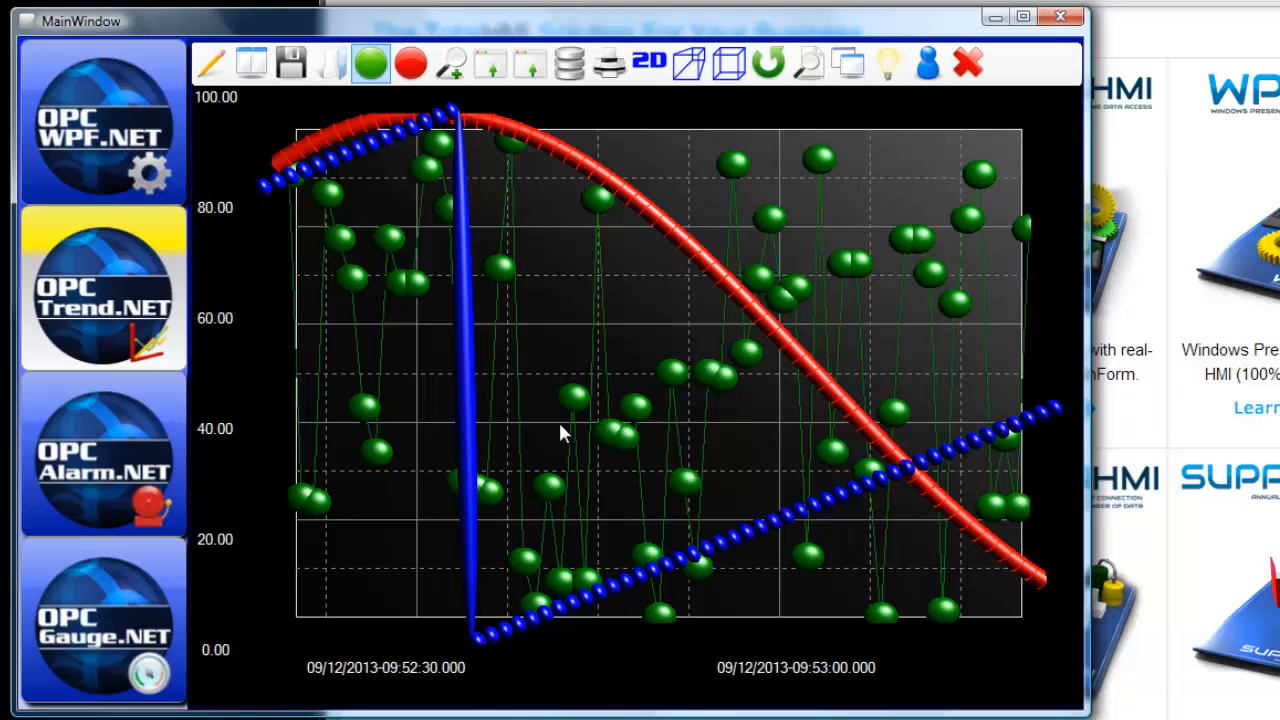
Render the OPC Trend.NET live chart in 3D perspective instead of flat 2D
left_click(768, 62)
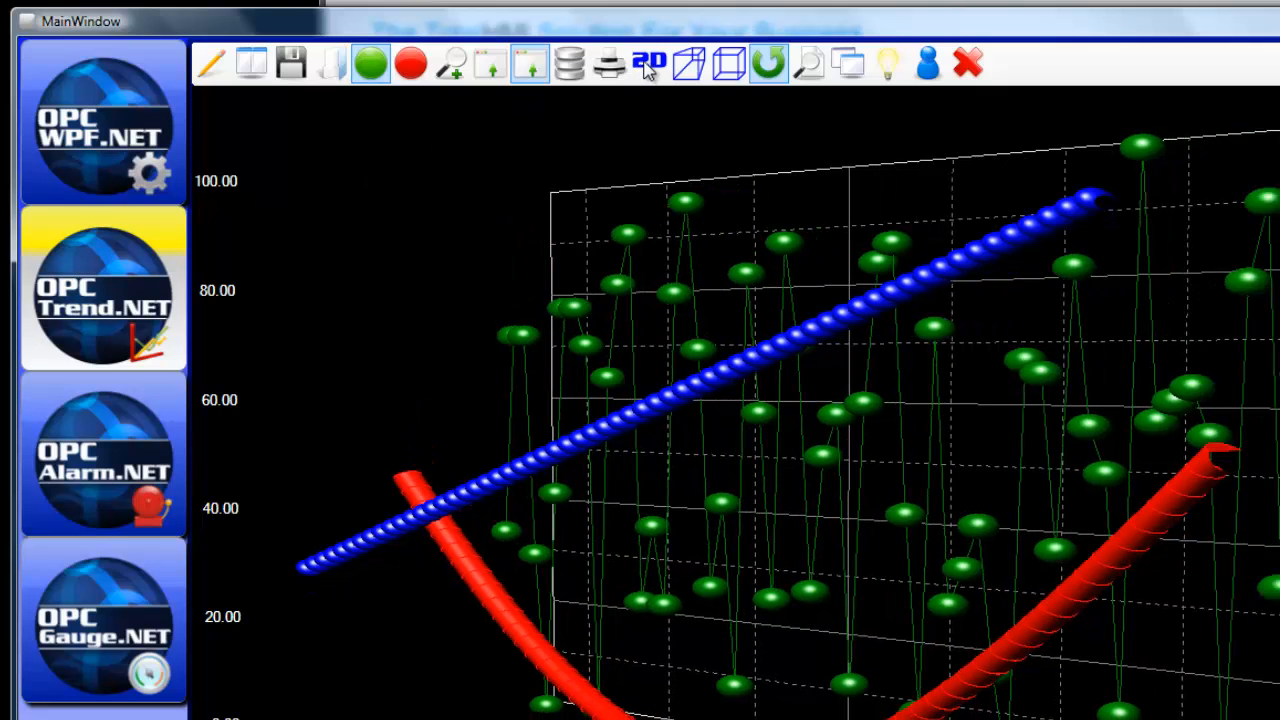
Change the chart to an area chart and accept the pen settings with red line fill at 70 transparency
right_click(780, 410)
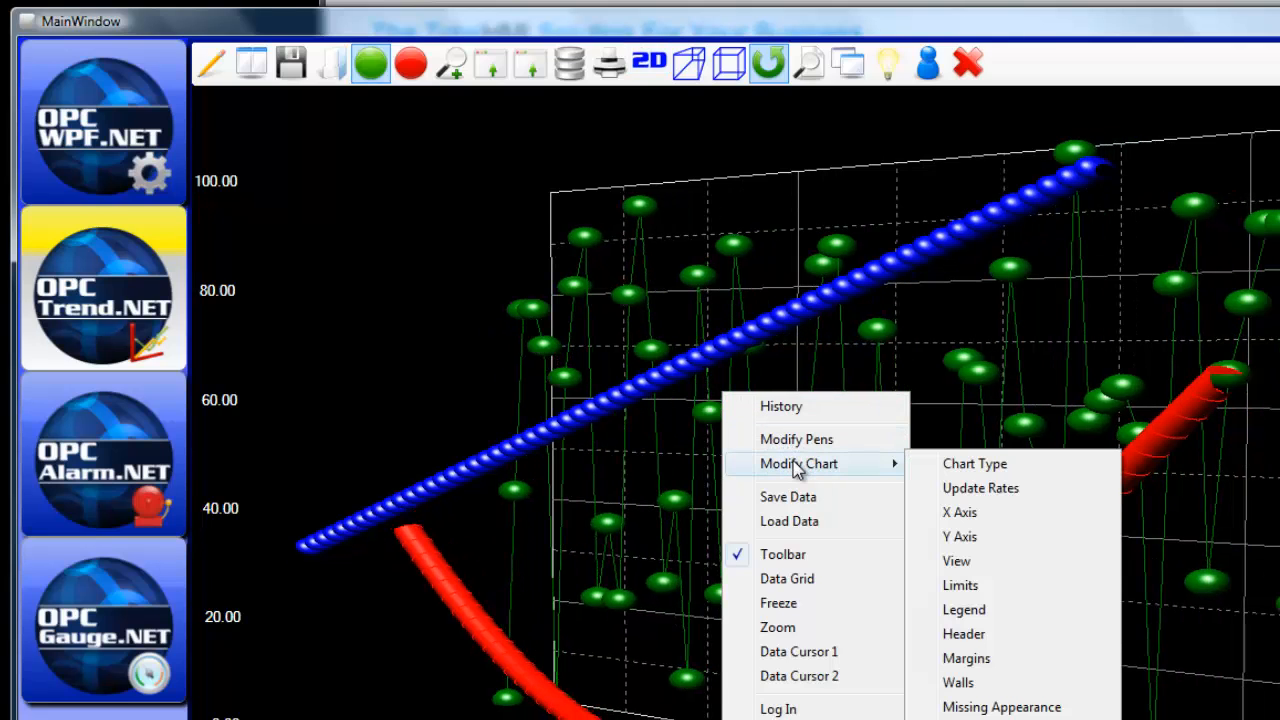
mouse_move(976, 464)
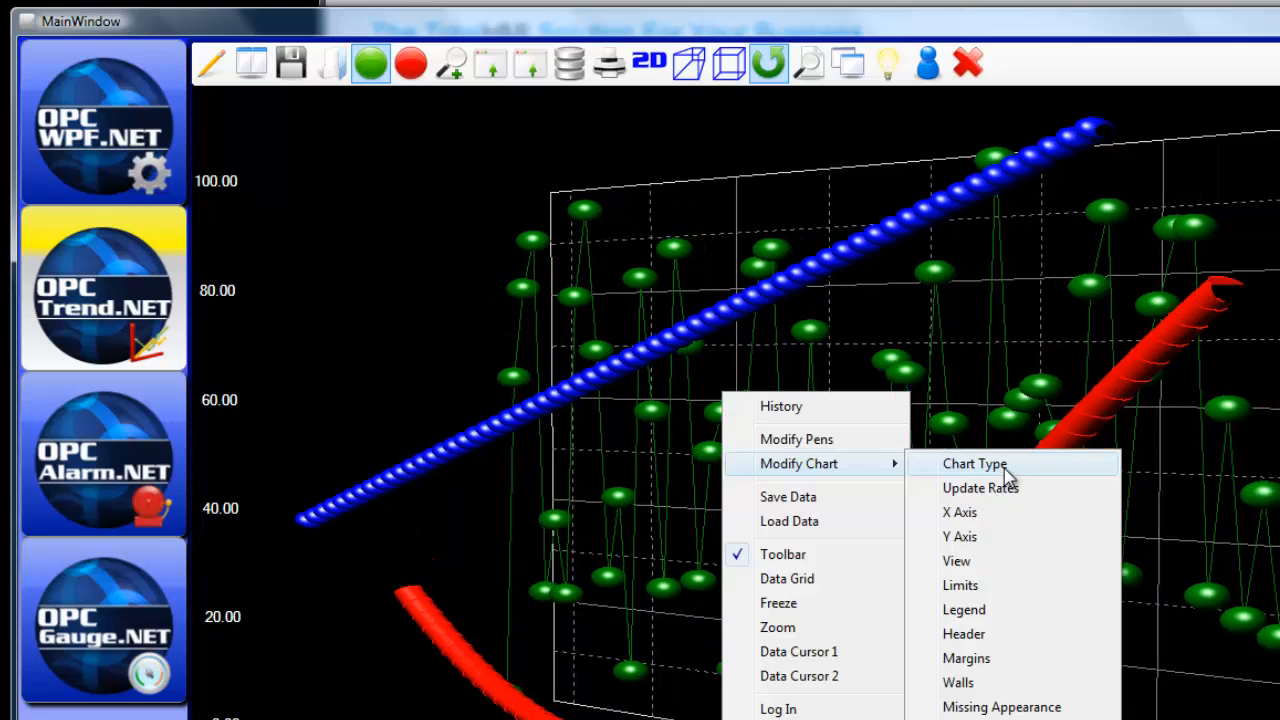
left_click(974, 464)
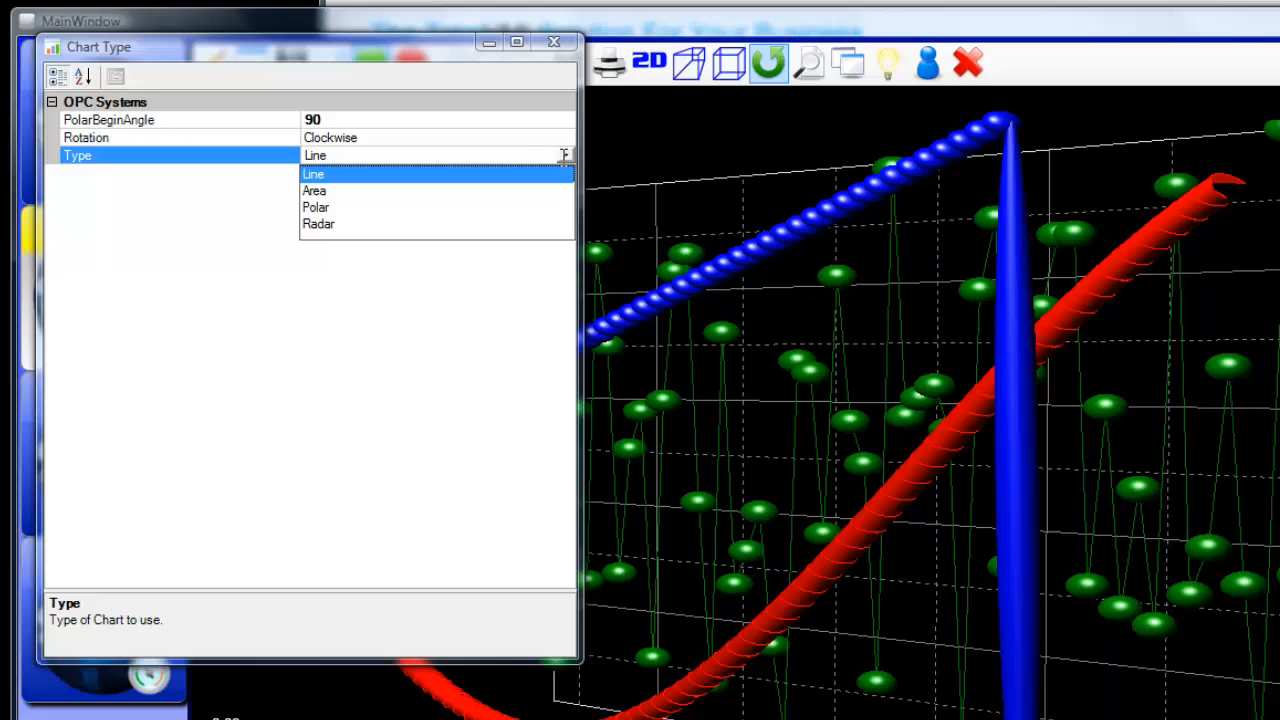
left_click(314, 190)
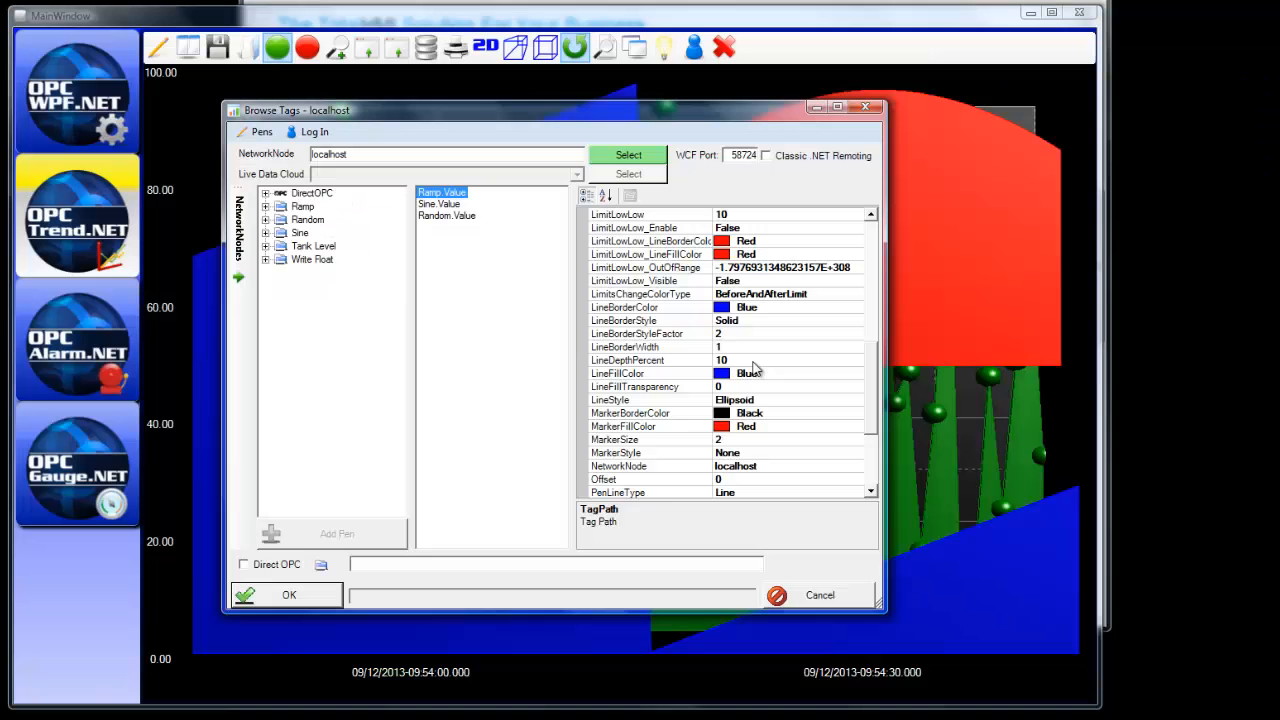
left_click(650, 388)
type("70")
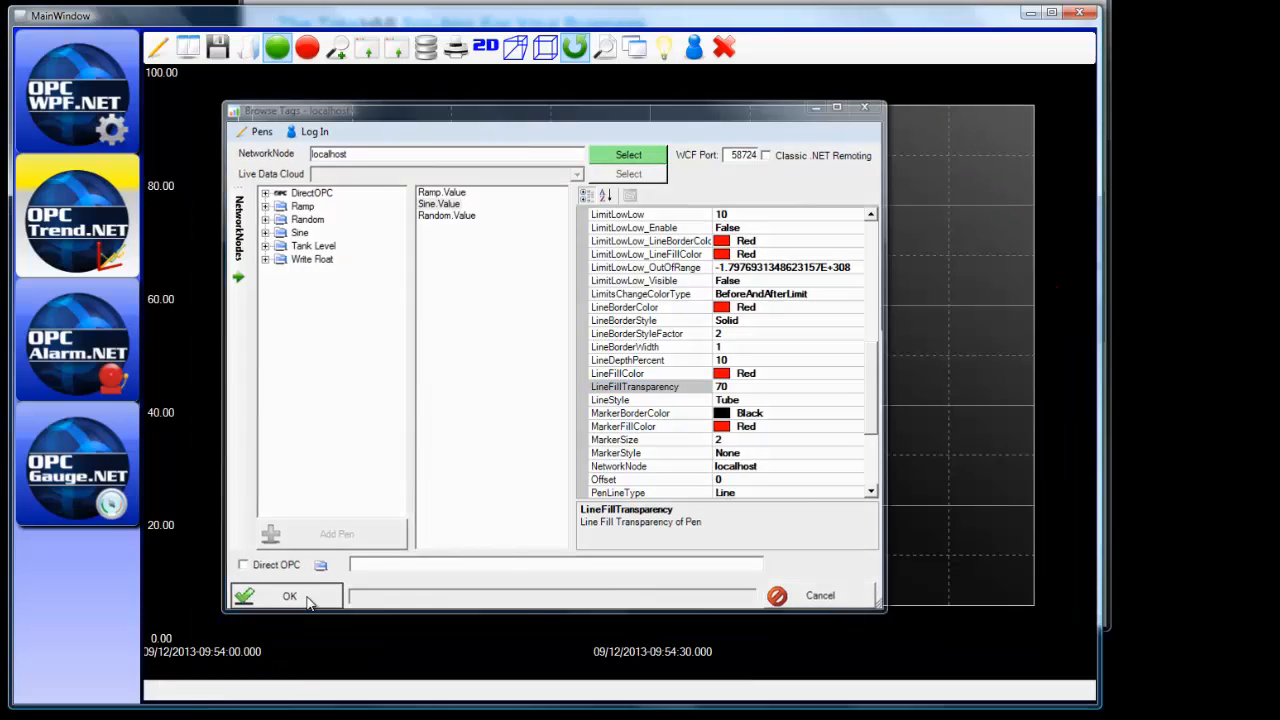
left_click(288, 596)
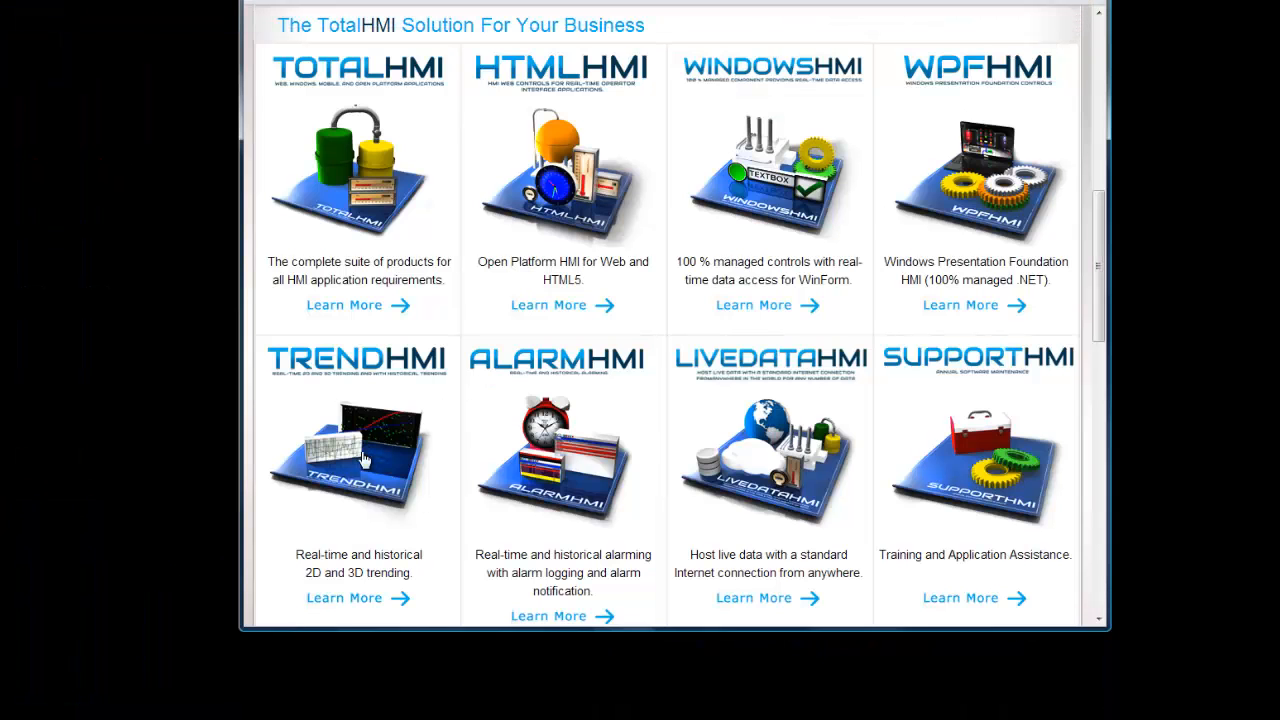
mouse_move(324, 538)
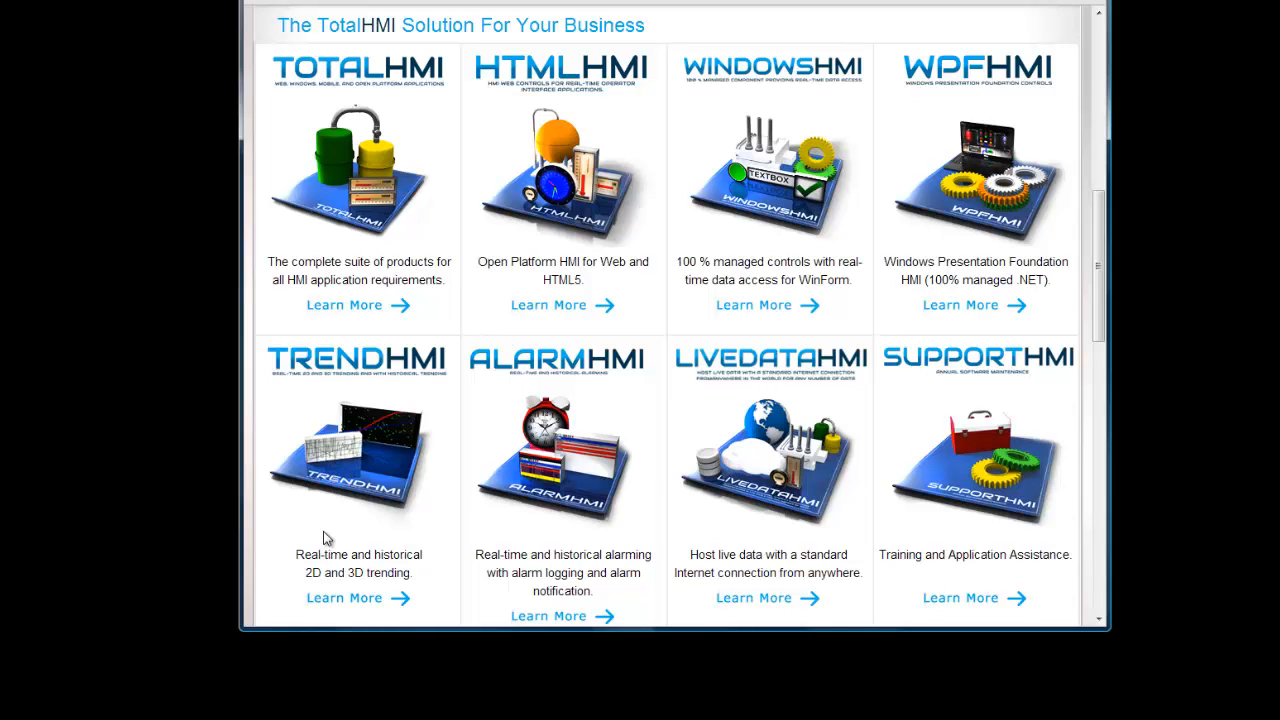
mouse_move(538, 396)
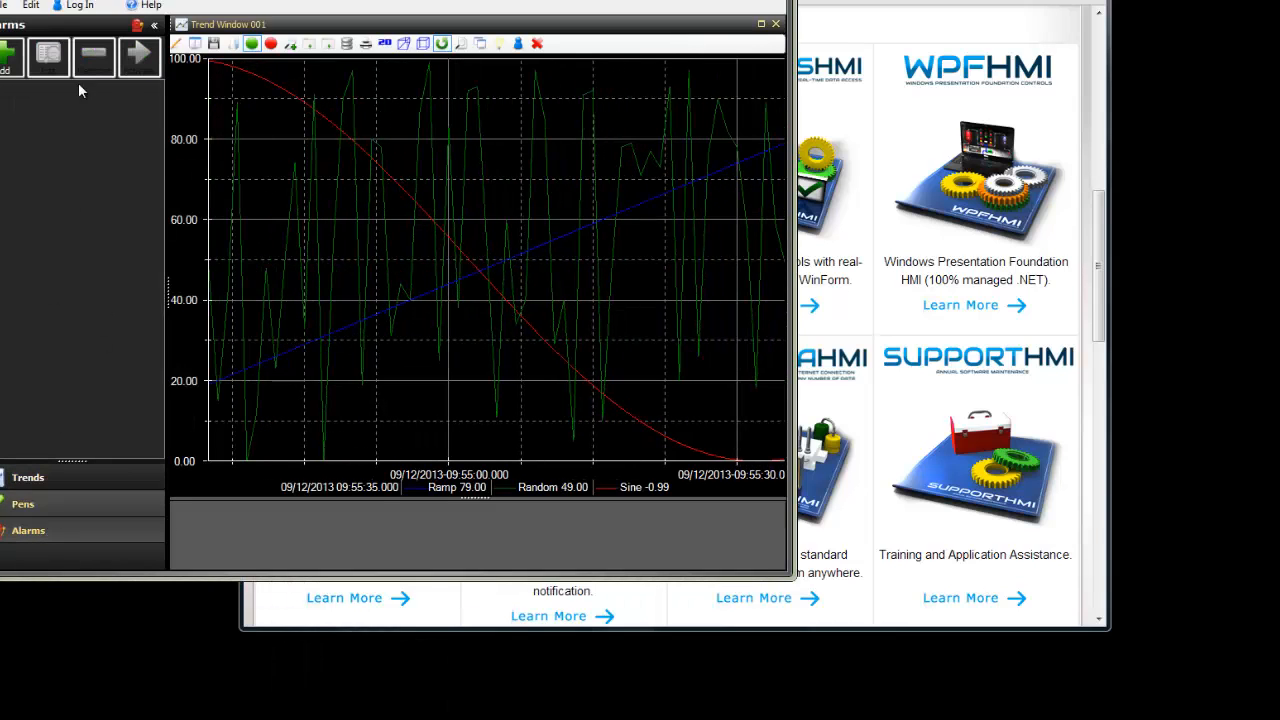
Add a new alarm window alongside Trend Window 001 in the Trends and Alarms demo
left_click(10, 56)
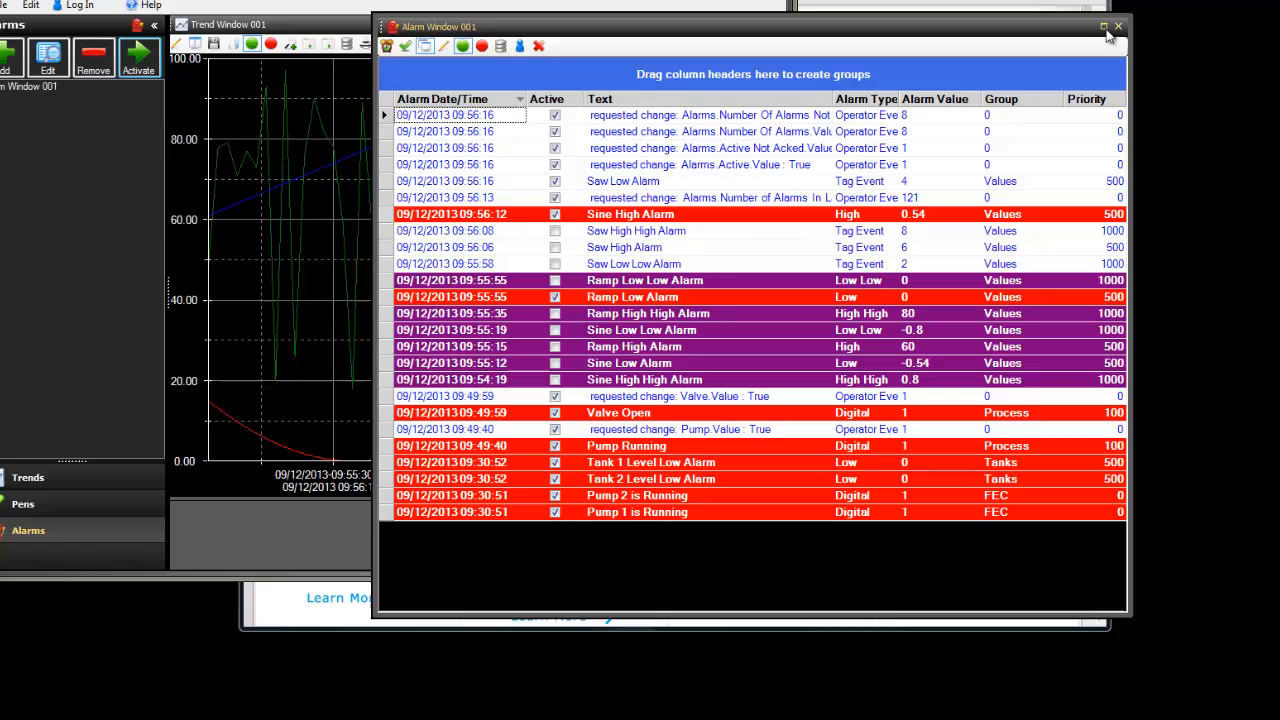
Leave Alarm Window 001 and return to the TotalHMI Networking overview page
left_click(1118, 26)
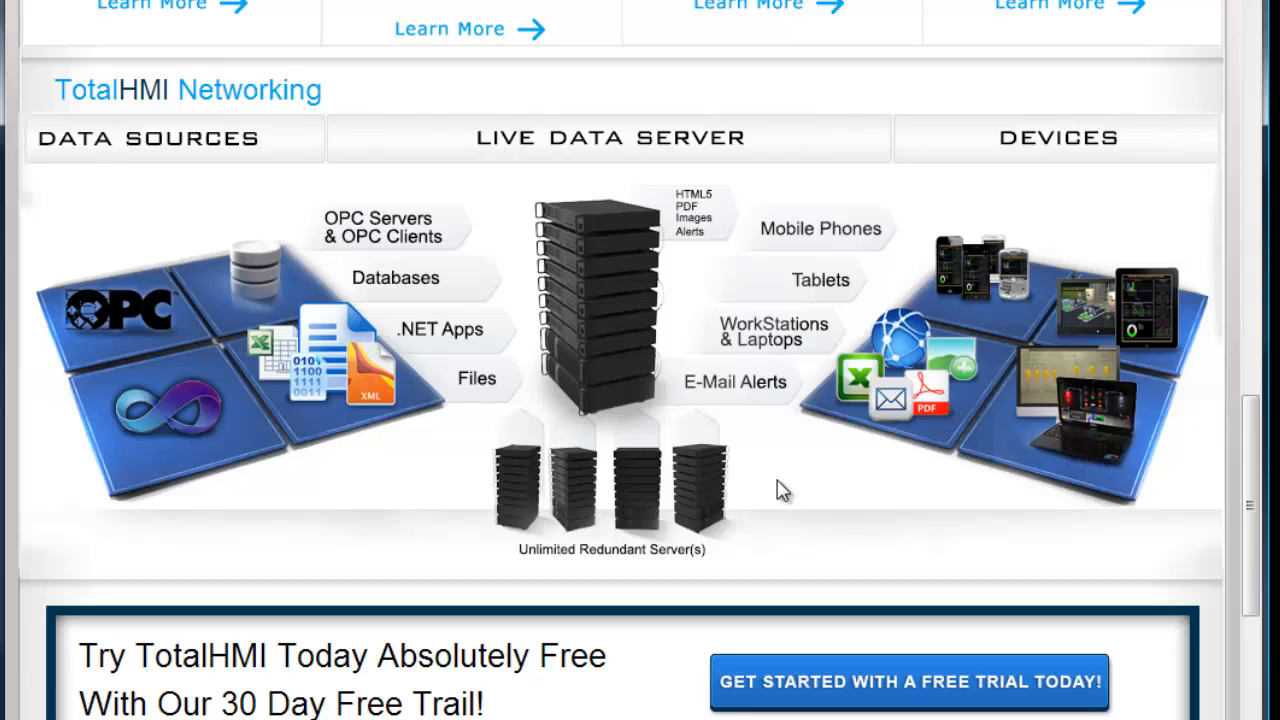
mouse_move(1080, 440)
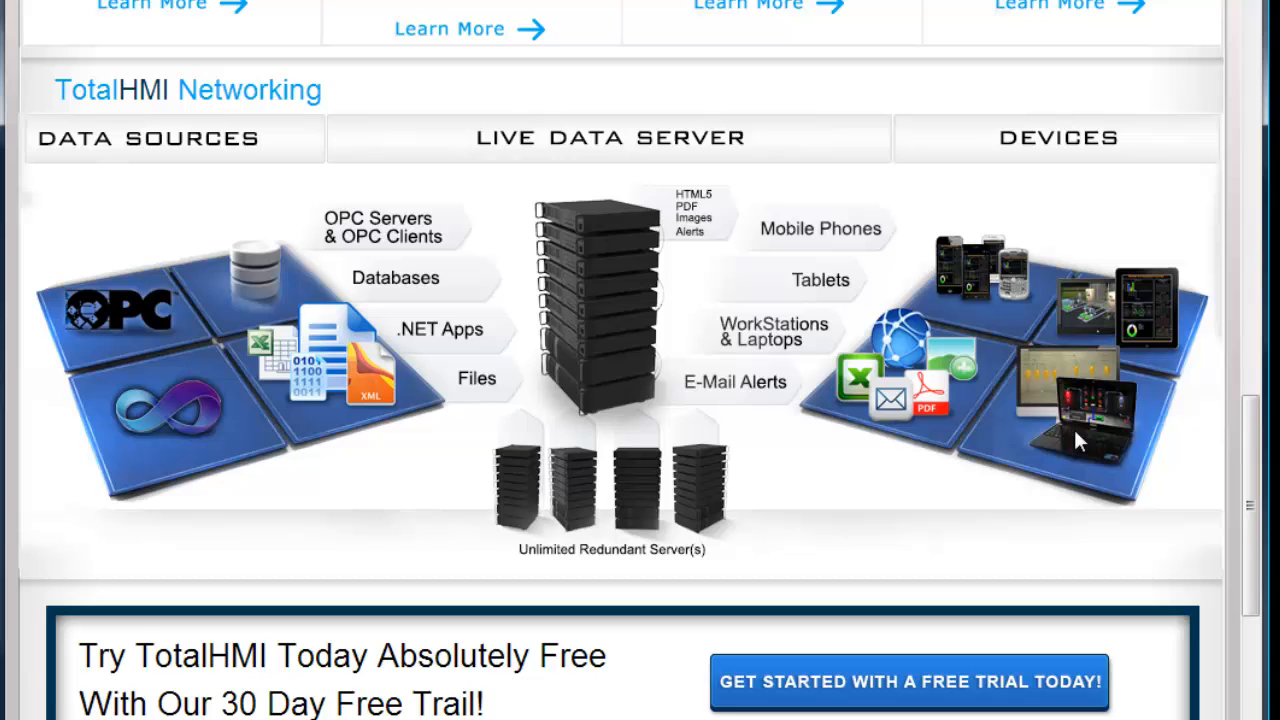
mouse_move(660, 490)
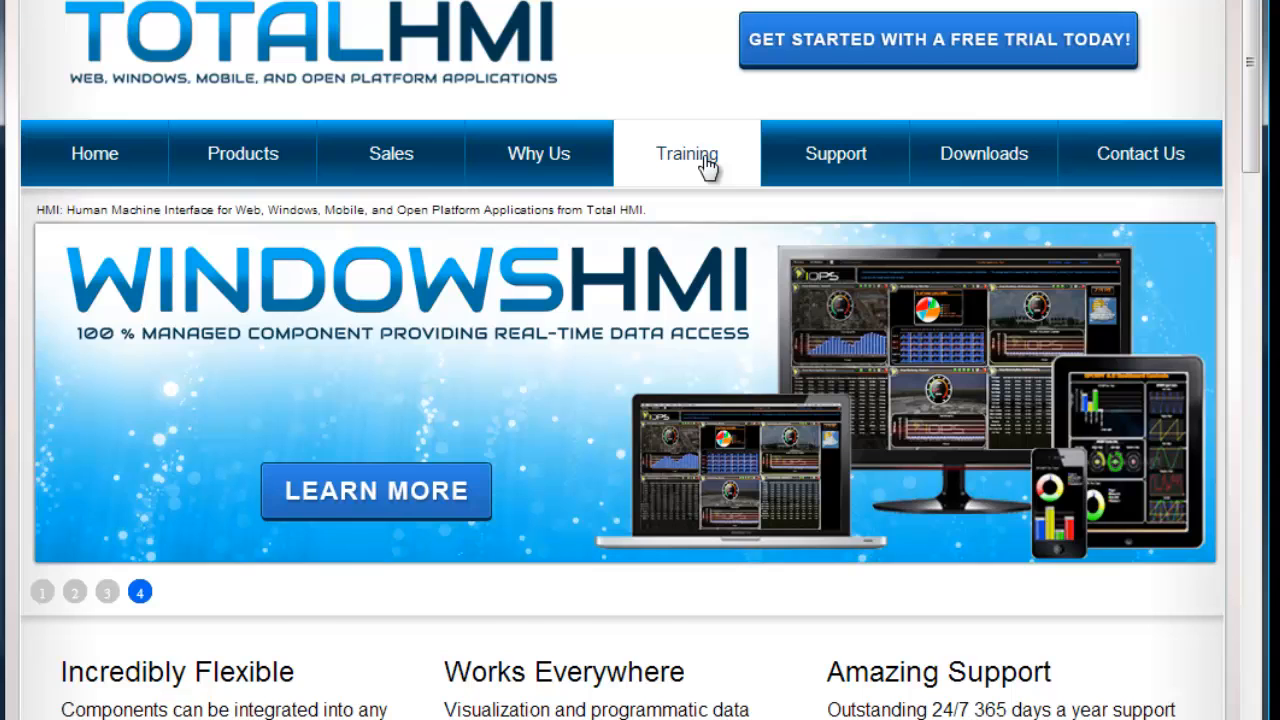
Go to the Total HMI Training Videos page from the site navigation
left_click(686, 152)
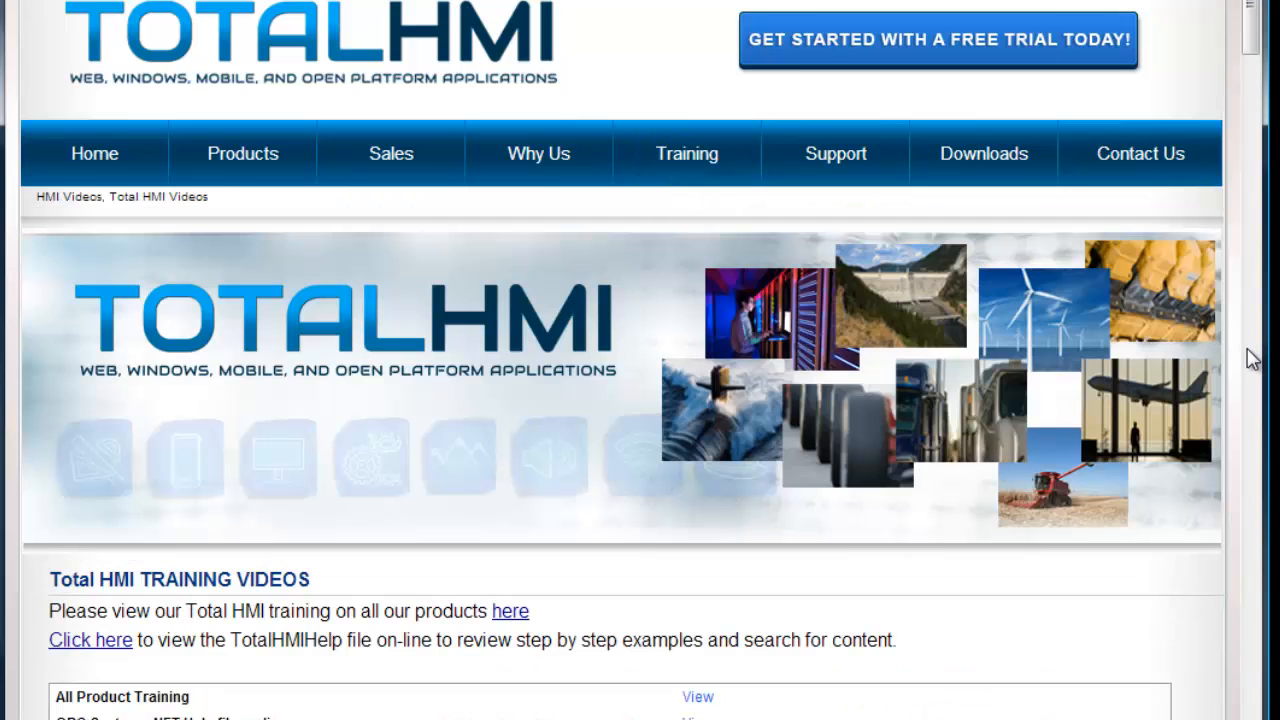
Browse the training video list, then launch the online TotalHMIHelp showing the OPC Systems.NET topic
scroll("down", 3)
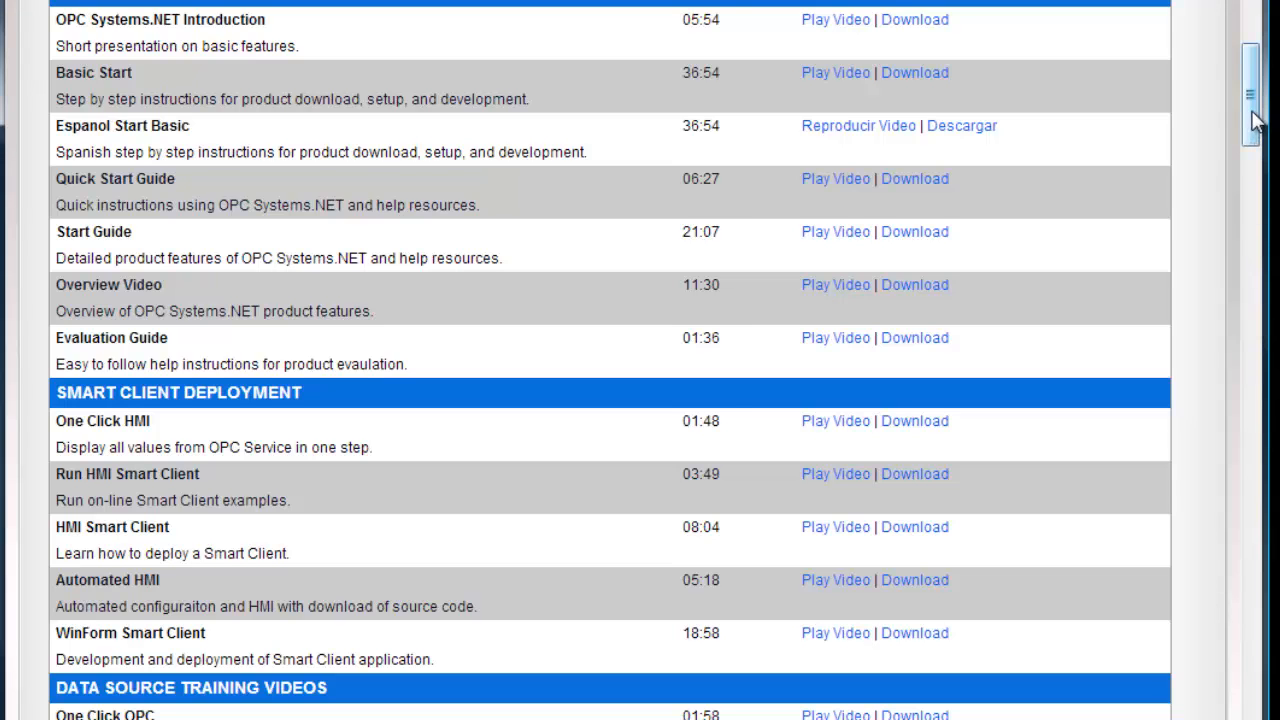
scroll("up", 3)
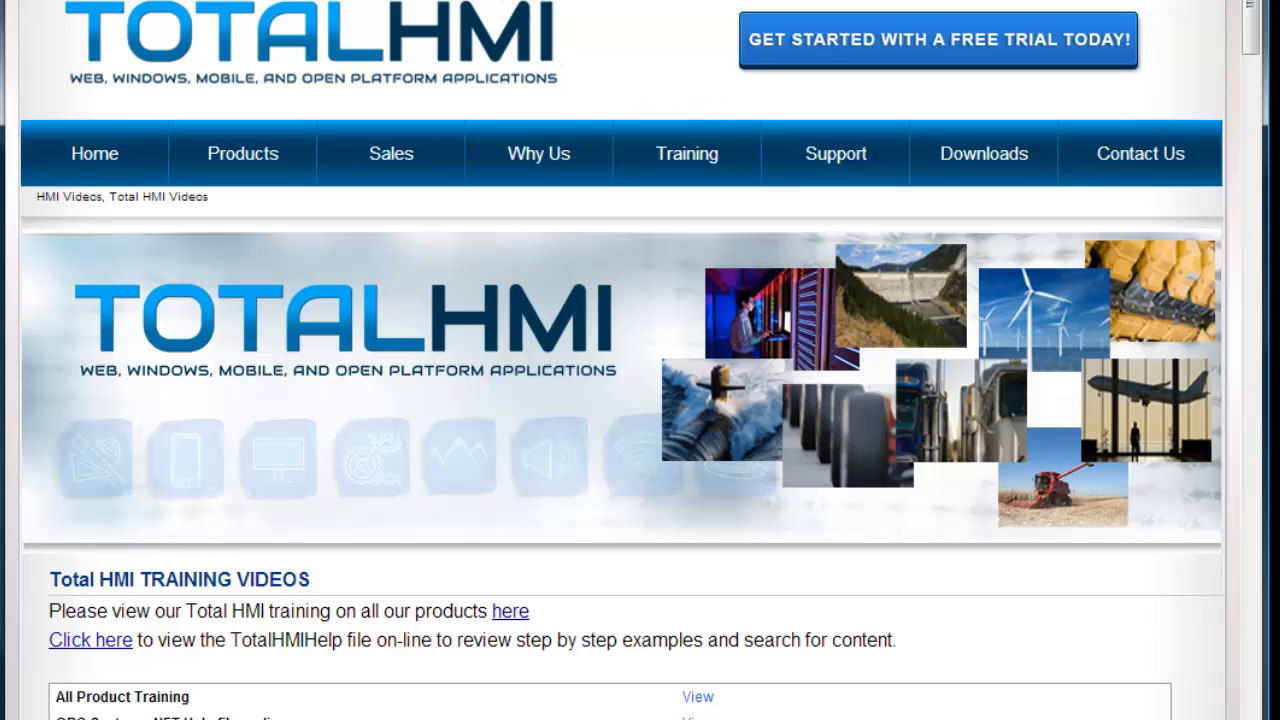
left_click(90, 640)
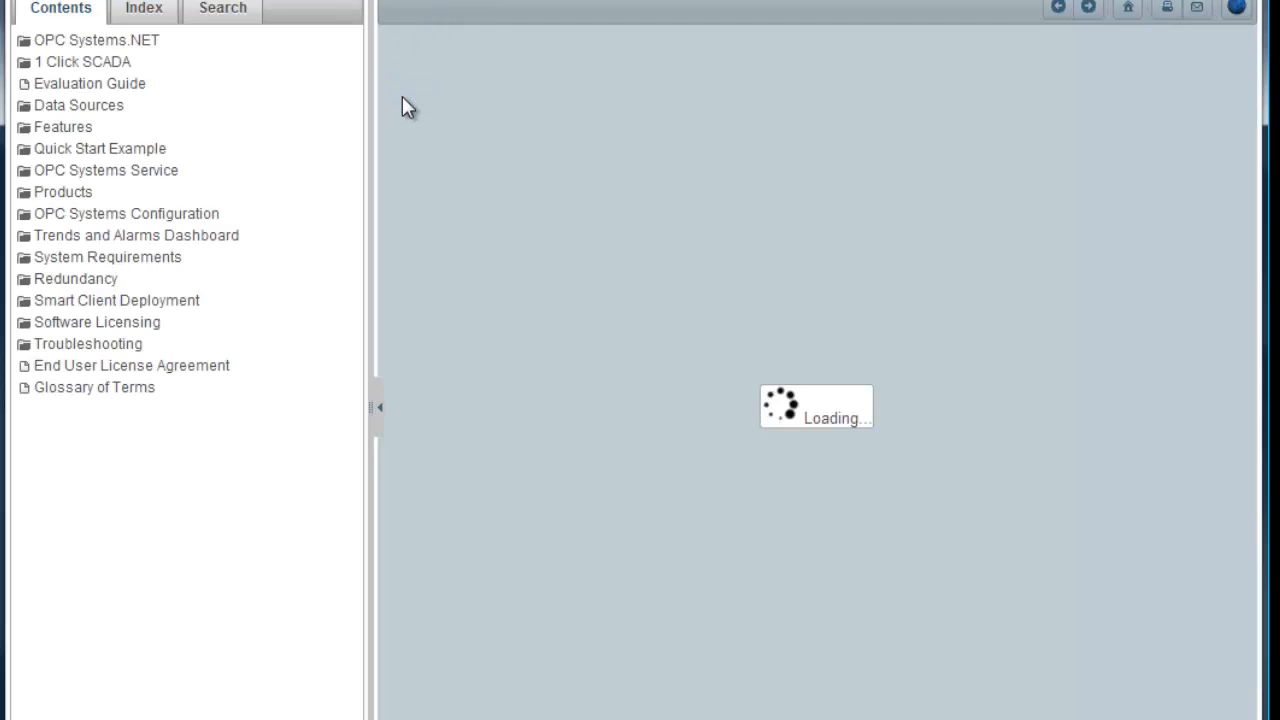
left_click(96, 40)
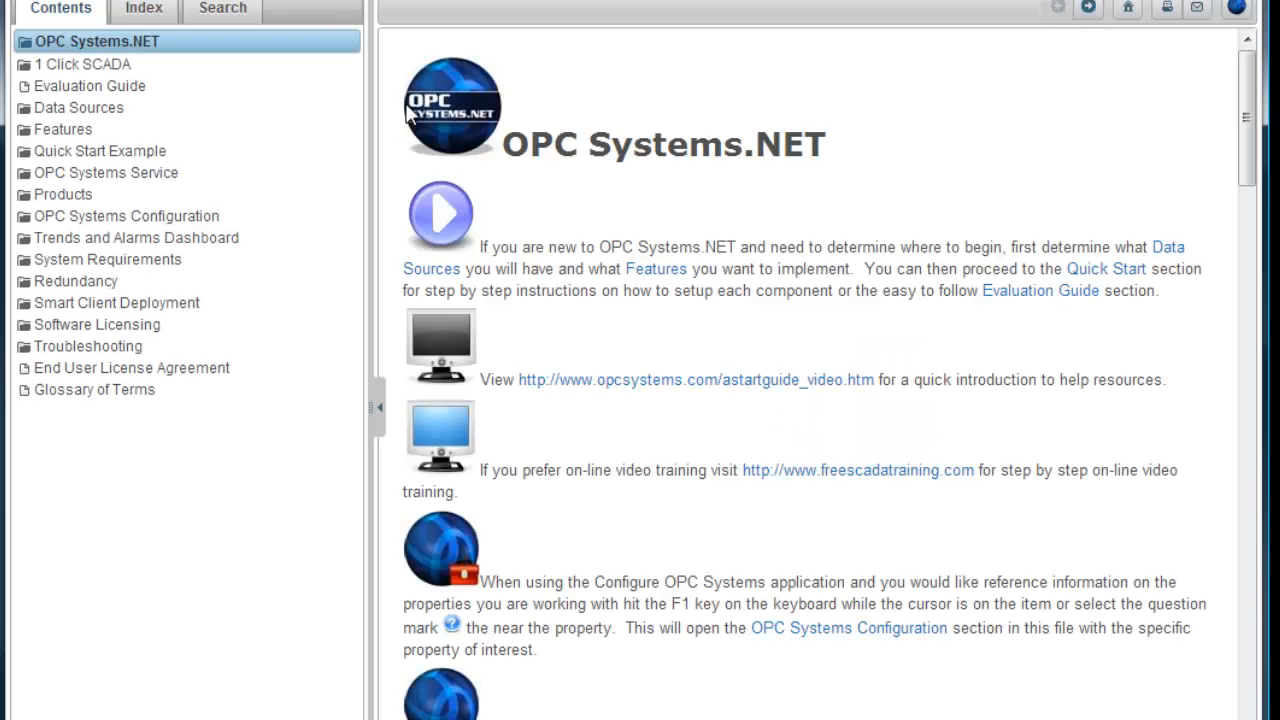
Read the Evaluation Guide topic down to its Quick Start links, then return to the training page
left_click(90, 84)
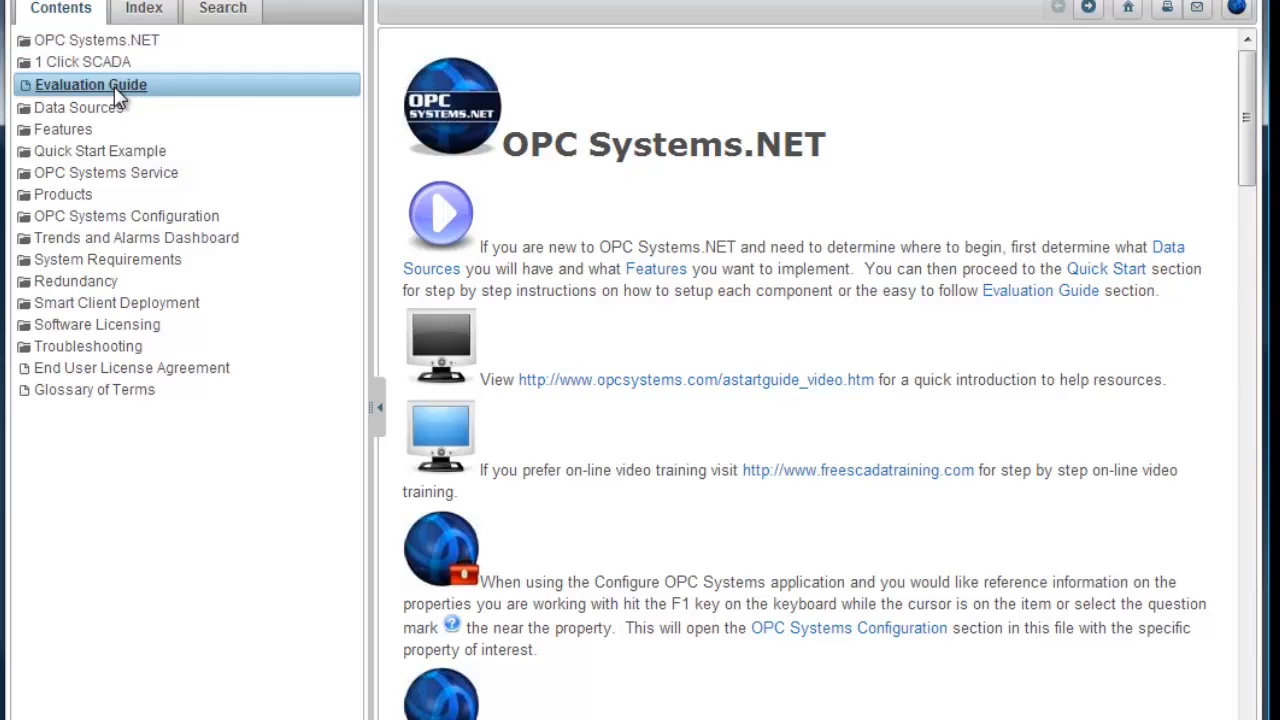
left_click(90, 84)
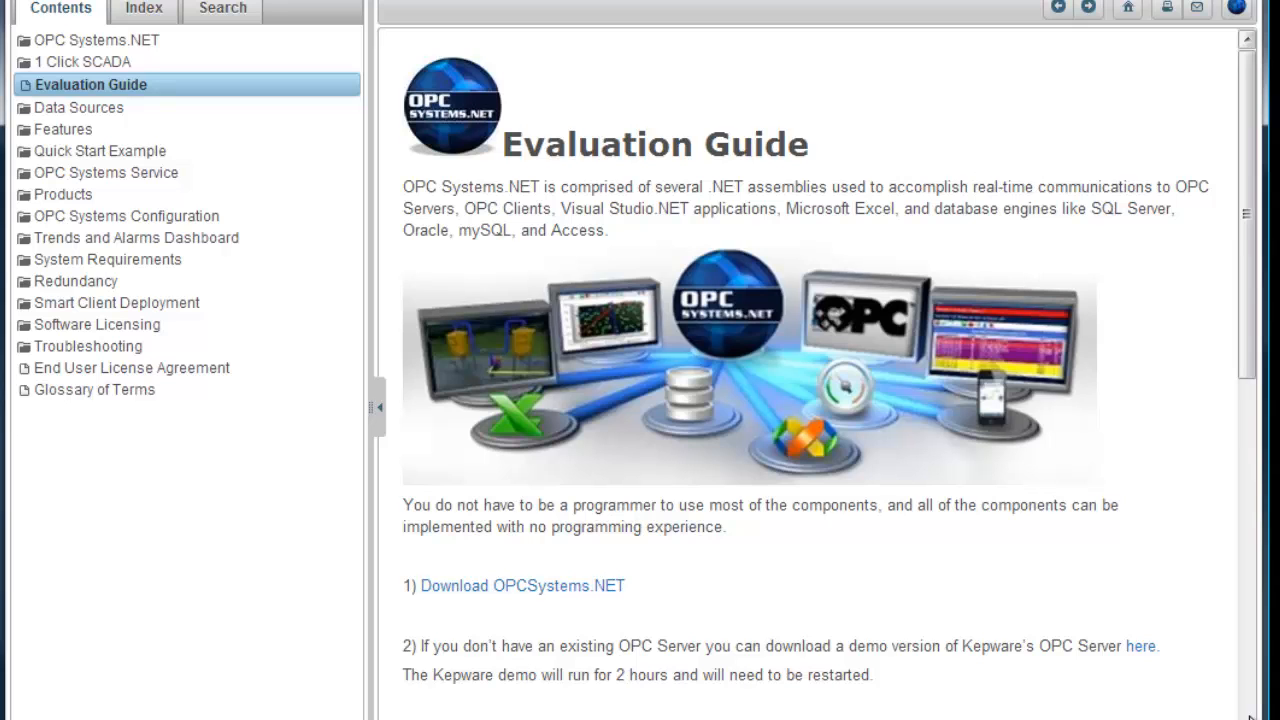
scroll("down", 3)
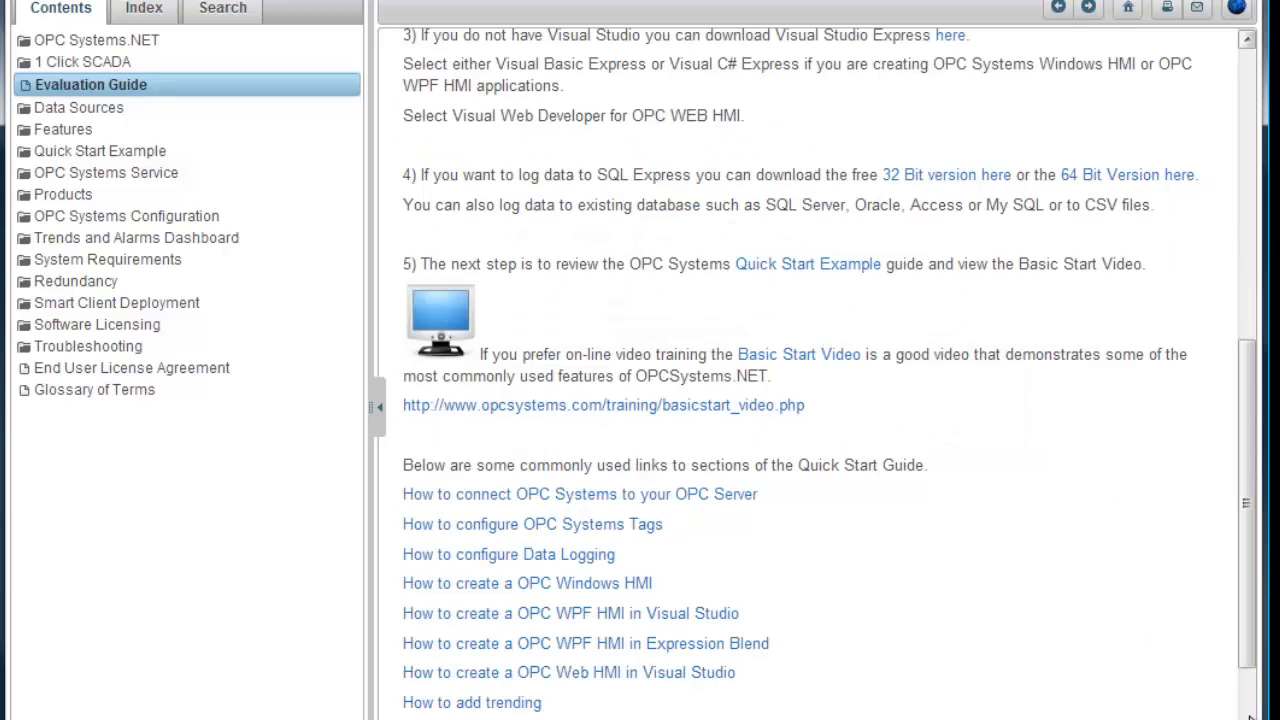
mouse_move(716, 164)
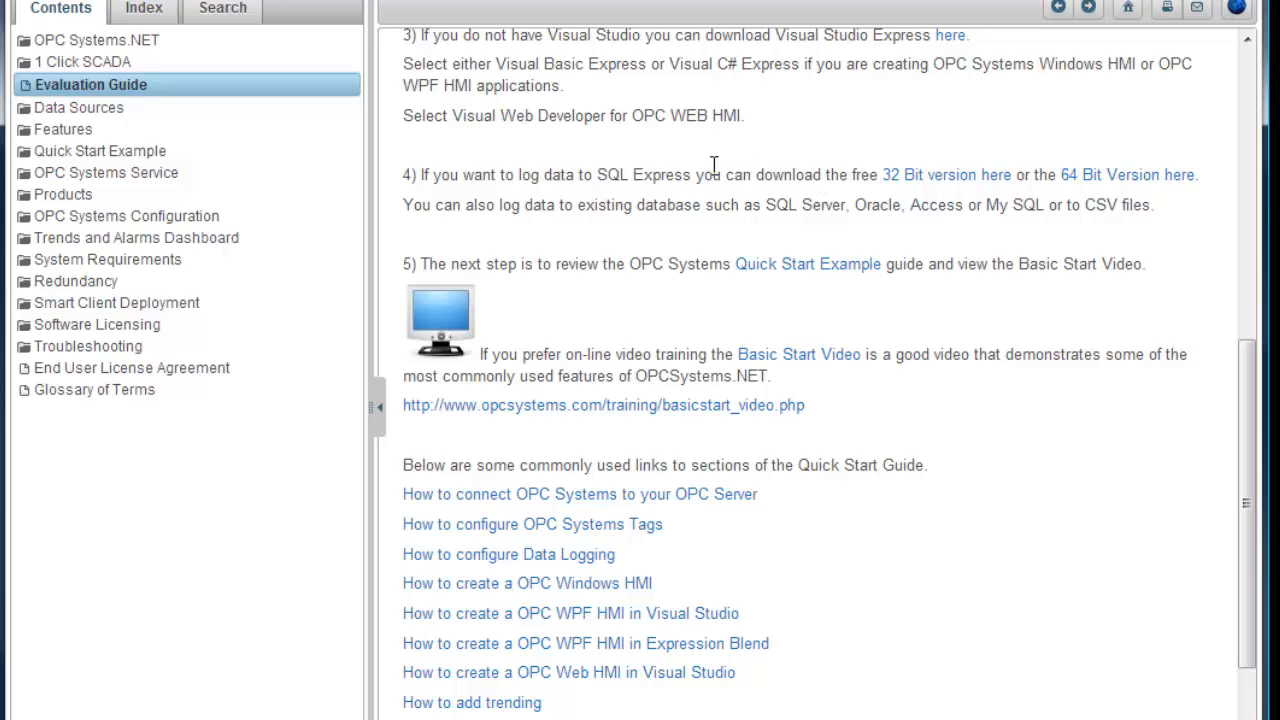
mouse_move(690, 316)
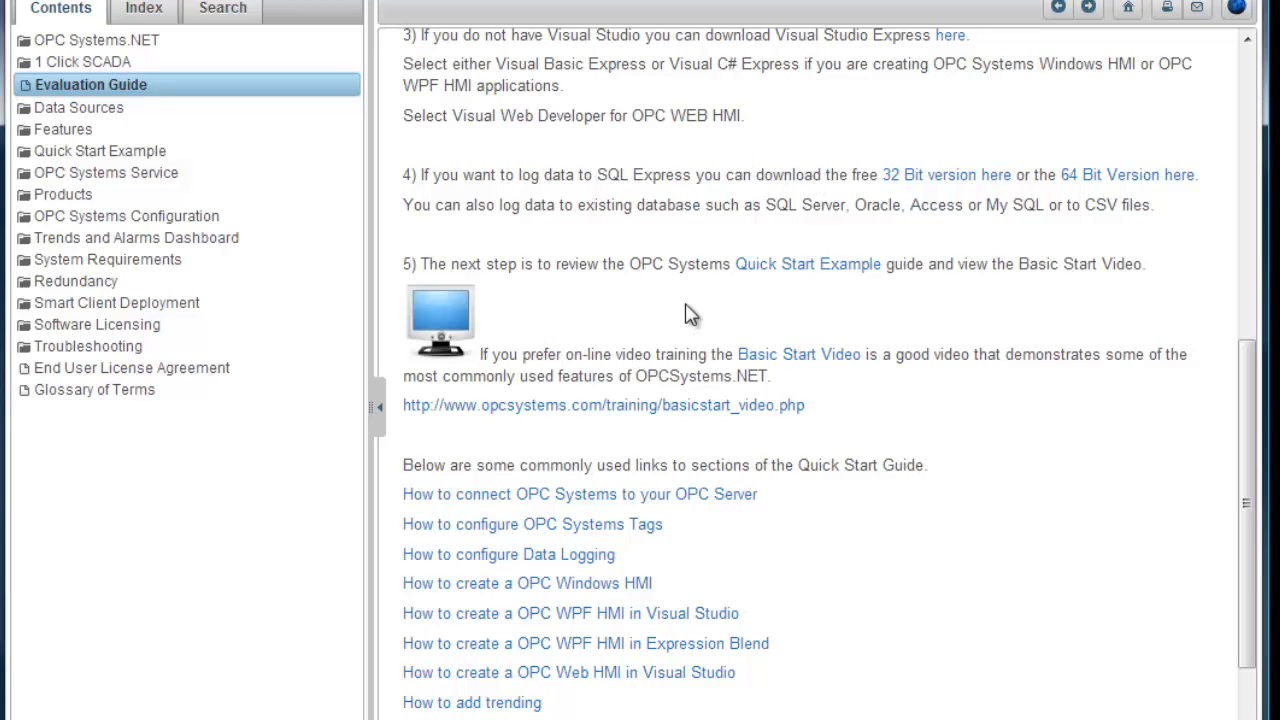
mouse_move(856, 198)
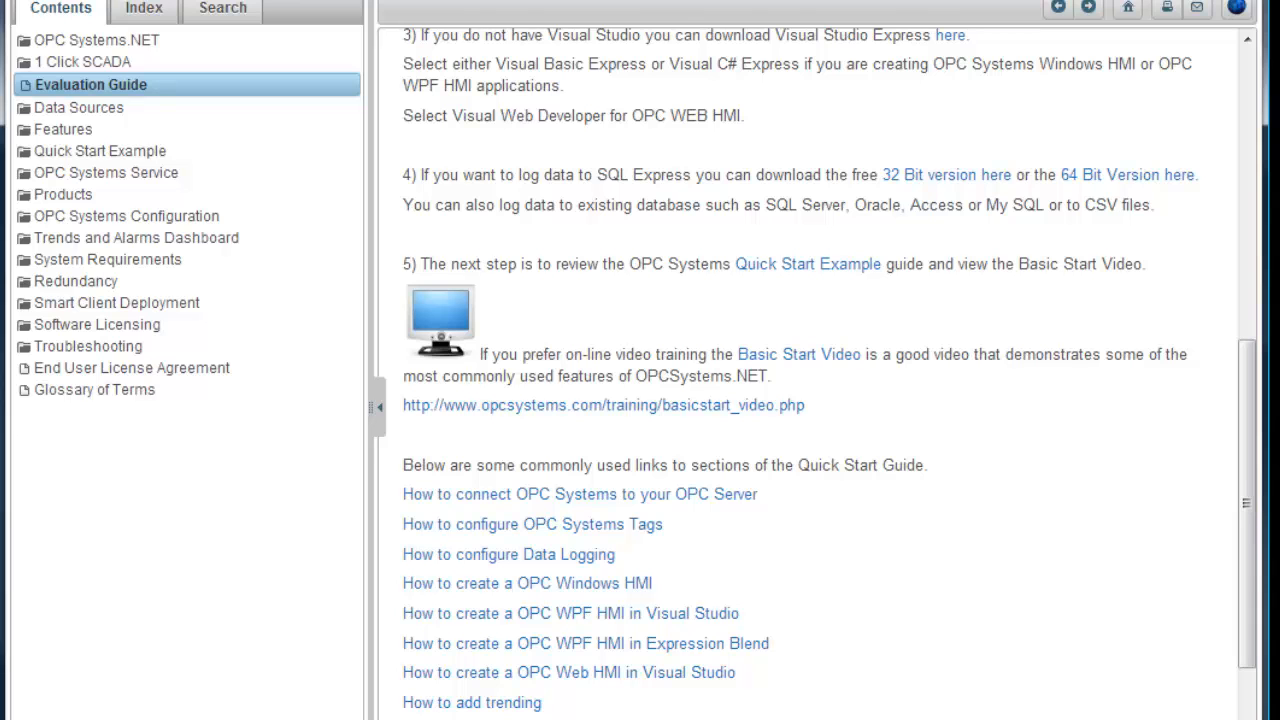
left_click(96, 40)
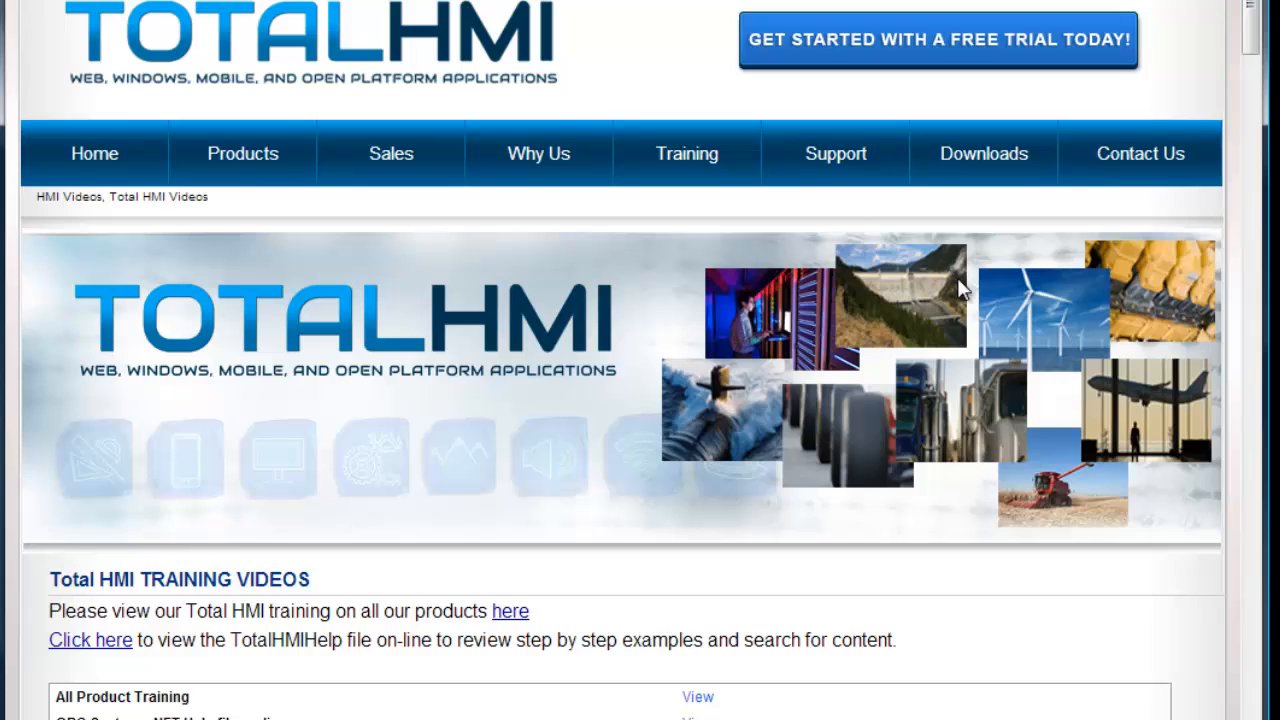
mouse_move(1256, 422)
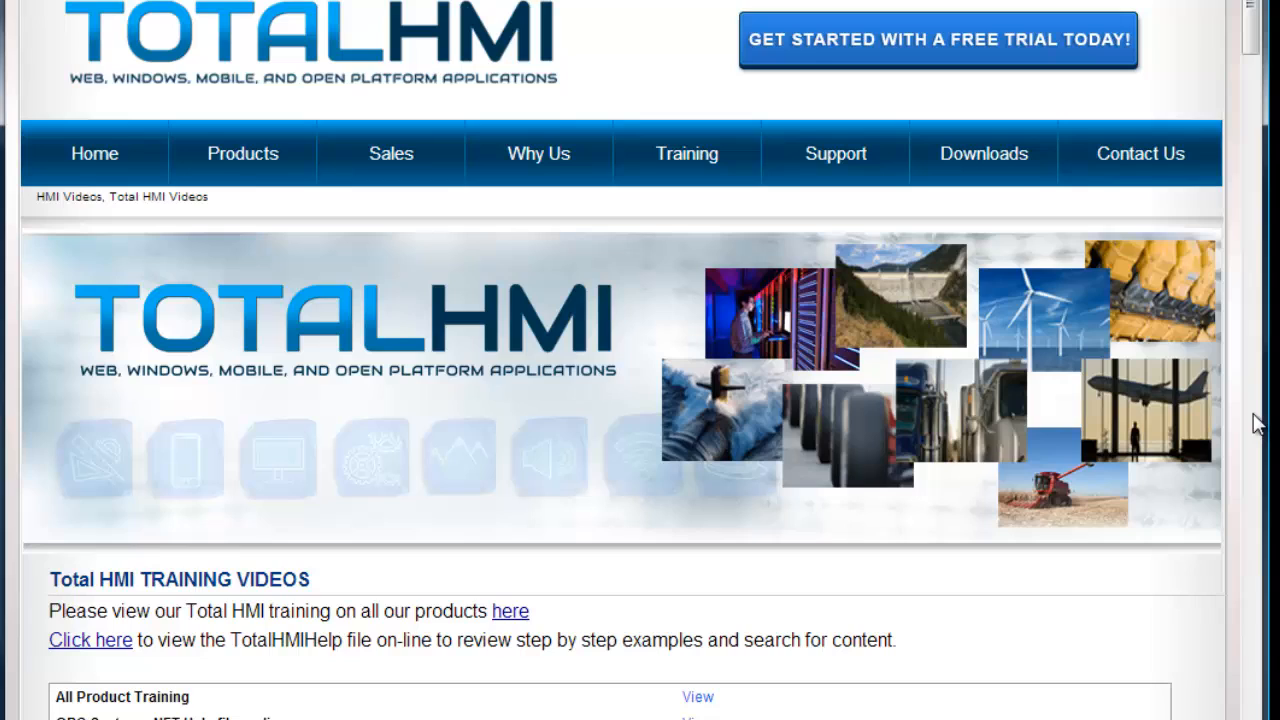
mouse_move(1040, 300)
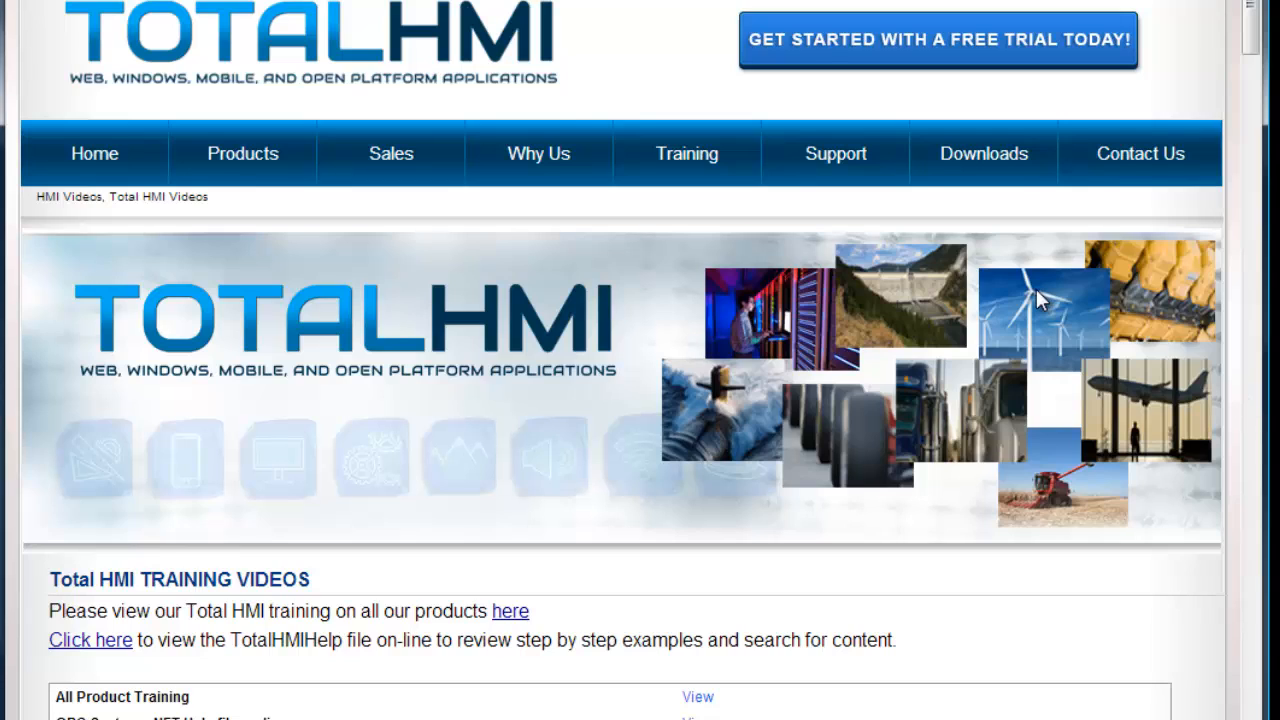
mouse_move(1004, 210)
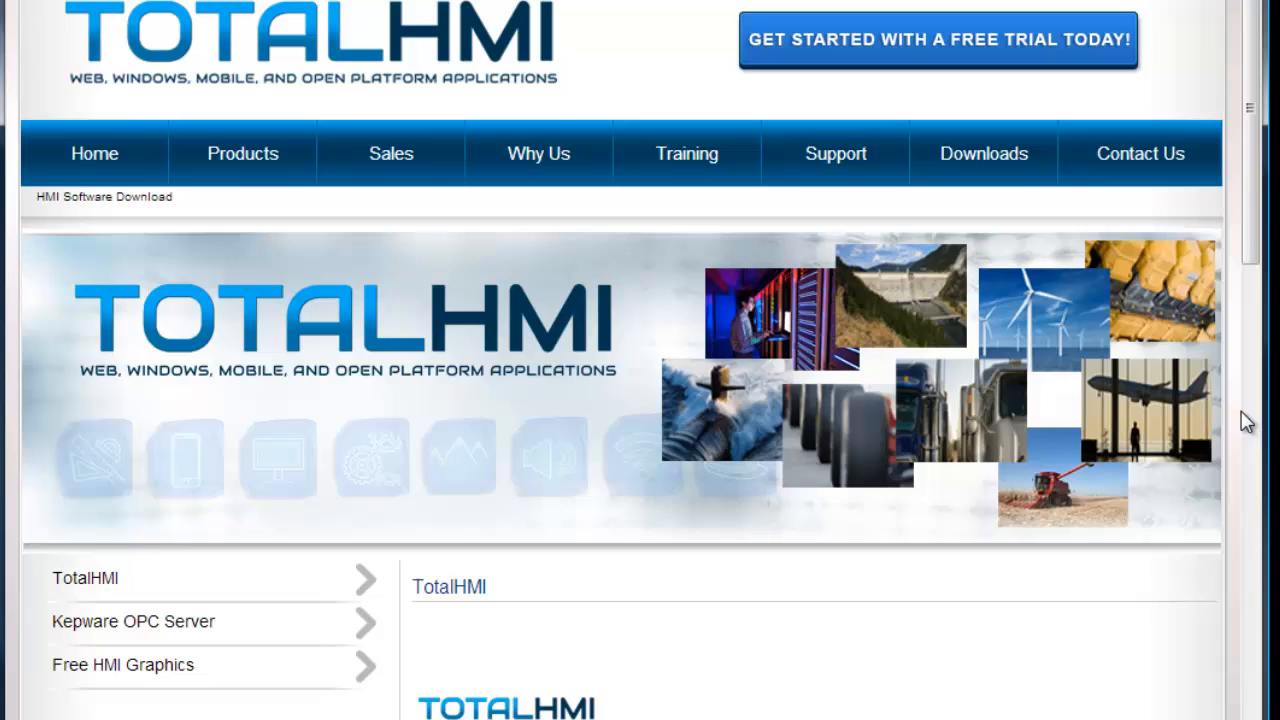
Scroll past the TotalHMI Download button and features to the Contact Us form
scroll("down", 3)
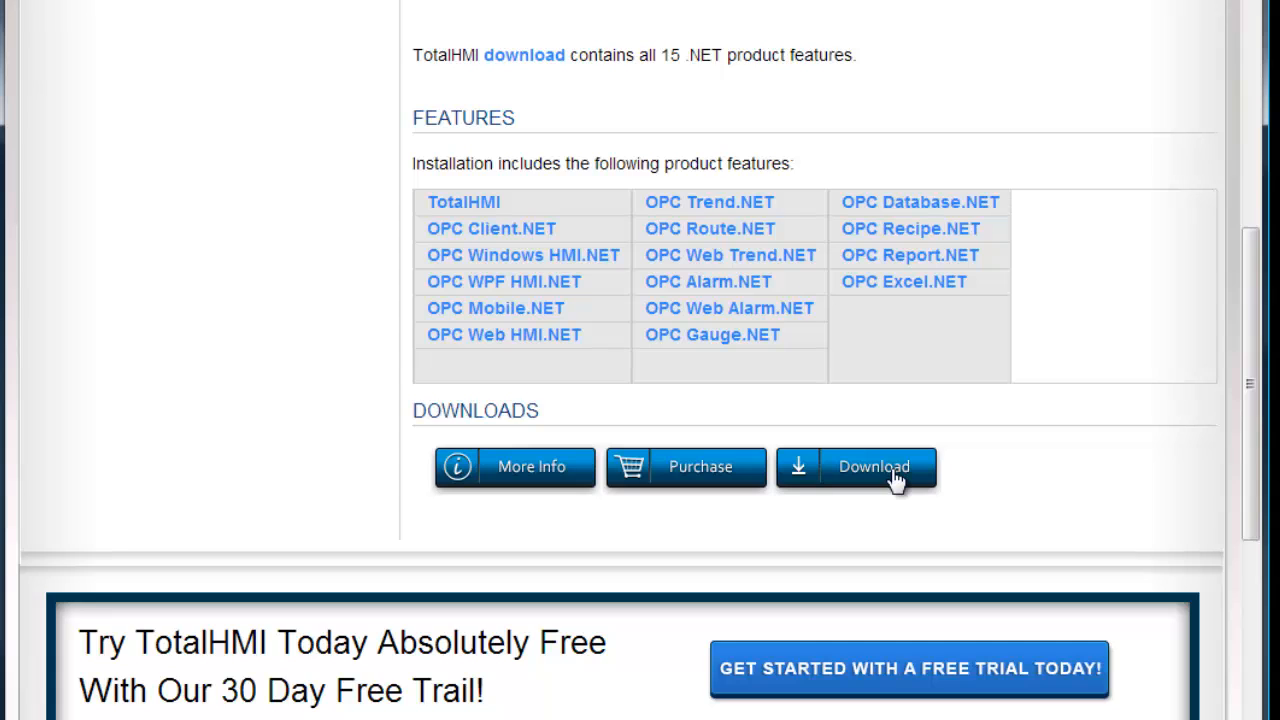
scroll("down", 3)
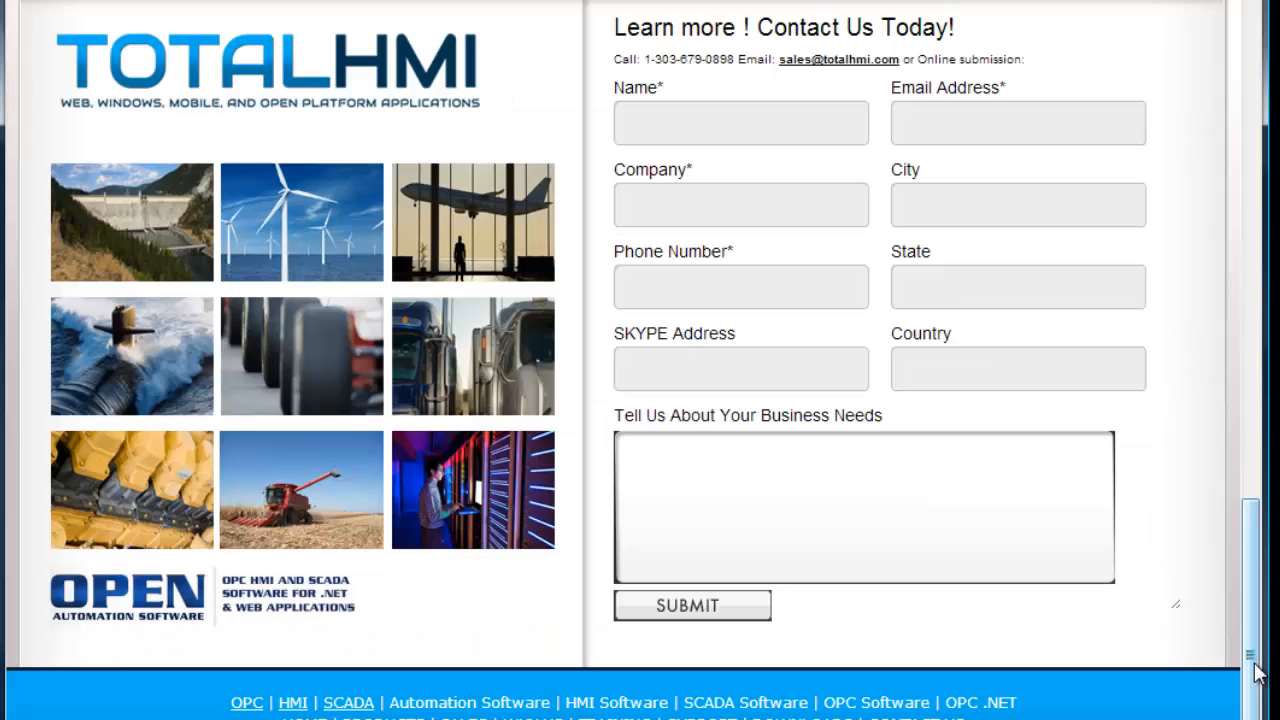